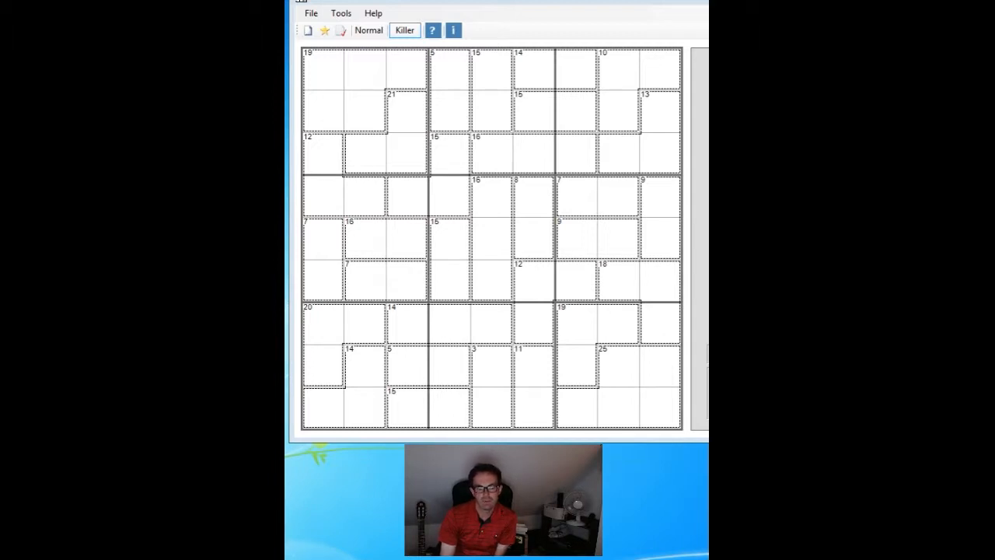
Start solving in Little mode and pencil 7/9, 6/8 and 1/2 candidates into the small cages
click(659, 217)
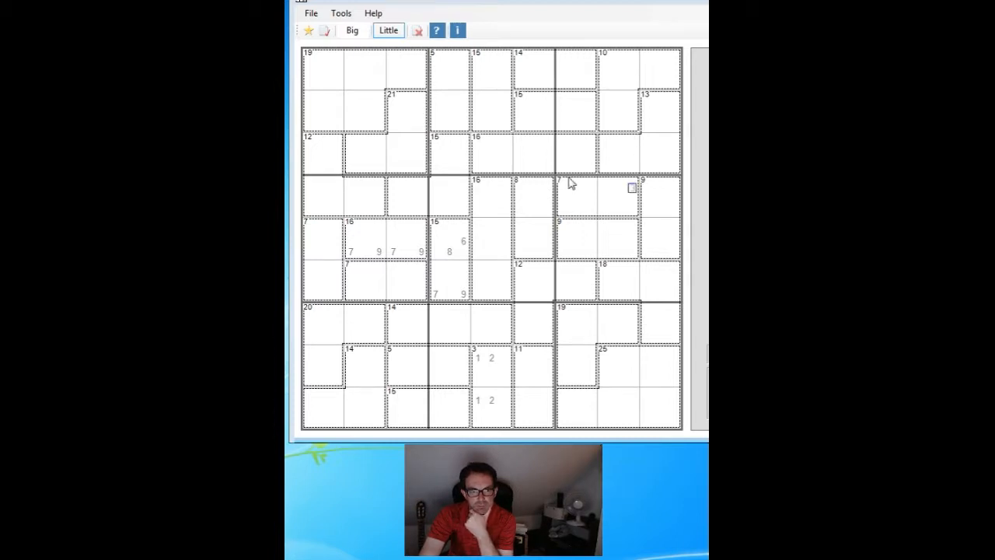
In Big mode, enter 5 in the 12 cage (row 3, column 1) and 8 at row 4, column 3
click(477, 210)
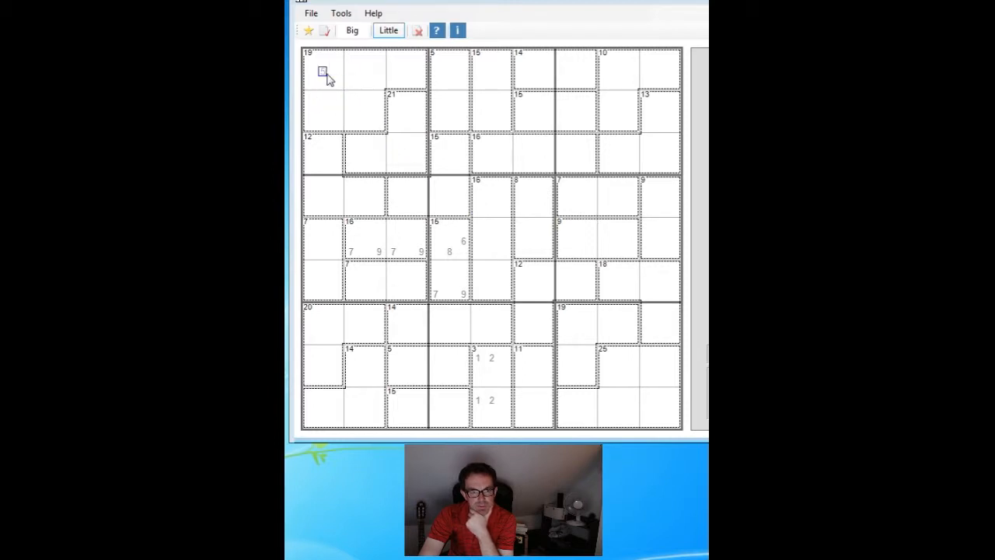
click(378, 103)
text(5)
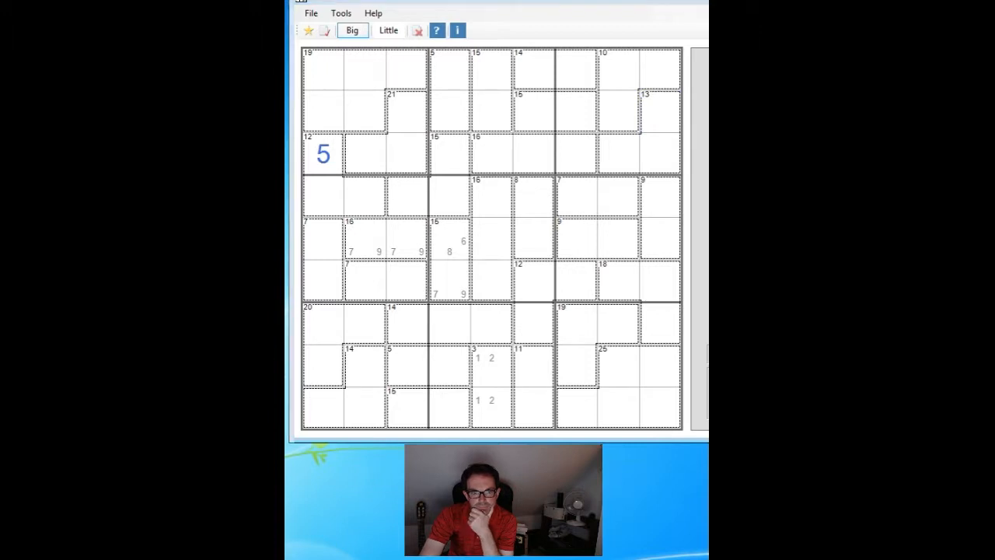
click(366, 196)
text(4)
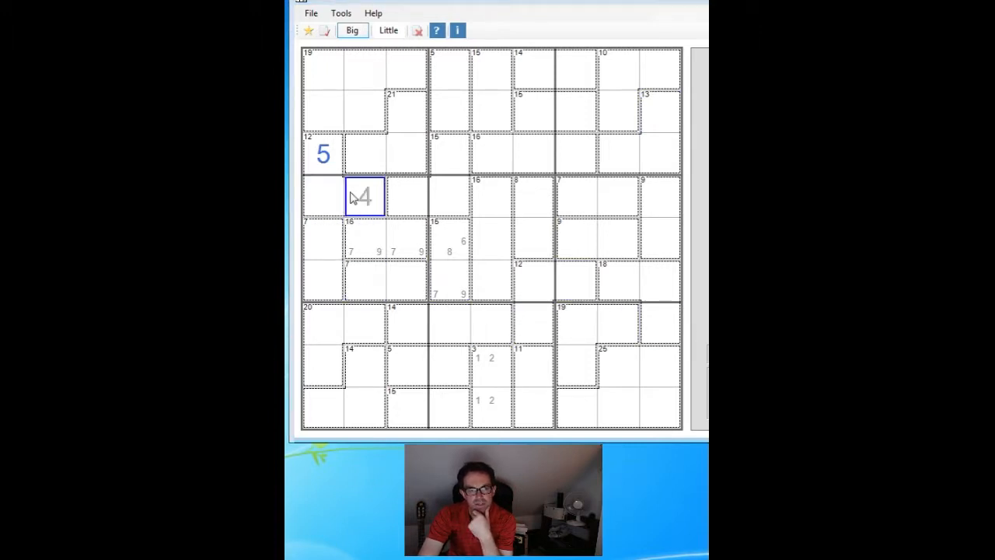
click(323, 238)
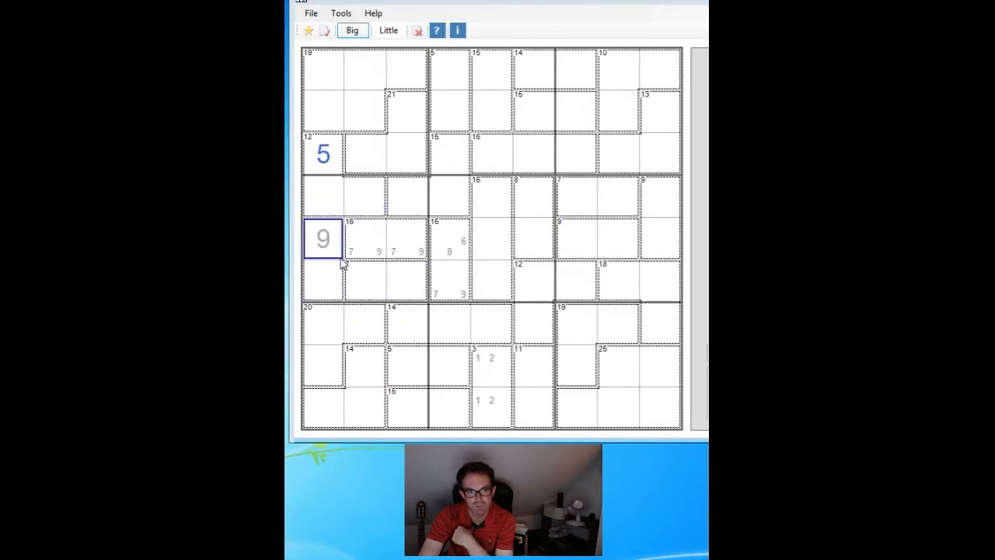
click(406, 282)
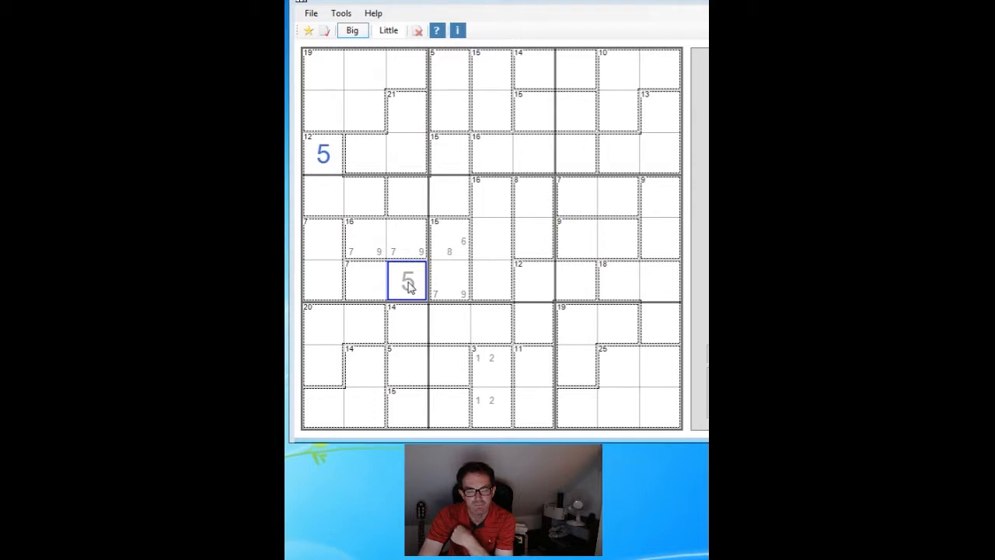
click(532, 366)
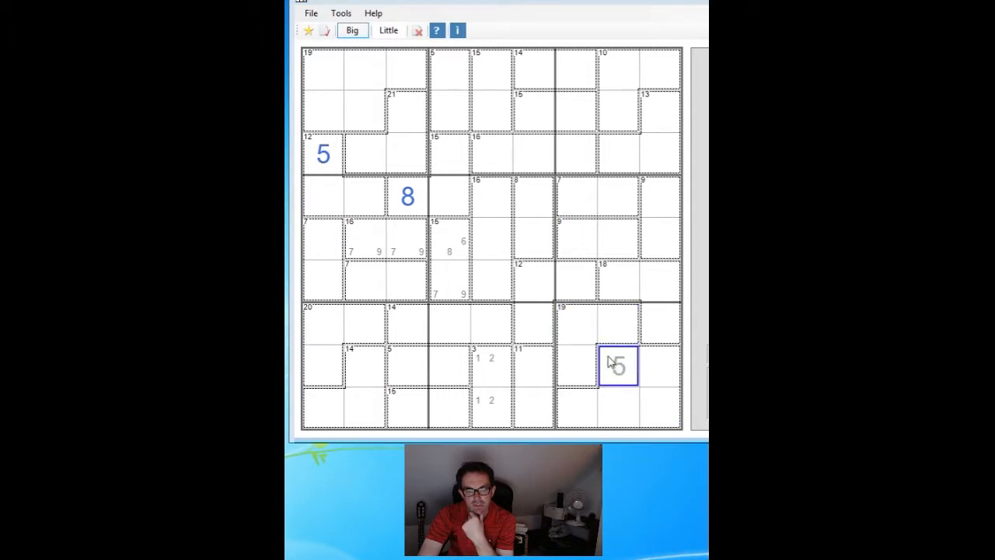
Enter big 8, 7, 3 and 1, then mark 8/9 candidates in the 18 cage
click(659, 408)
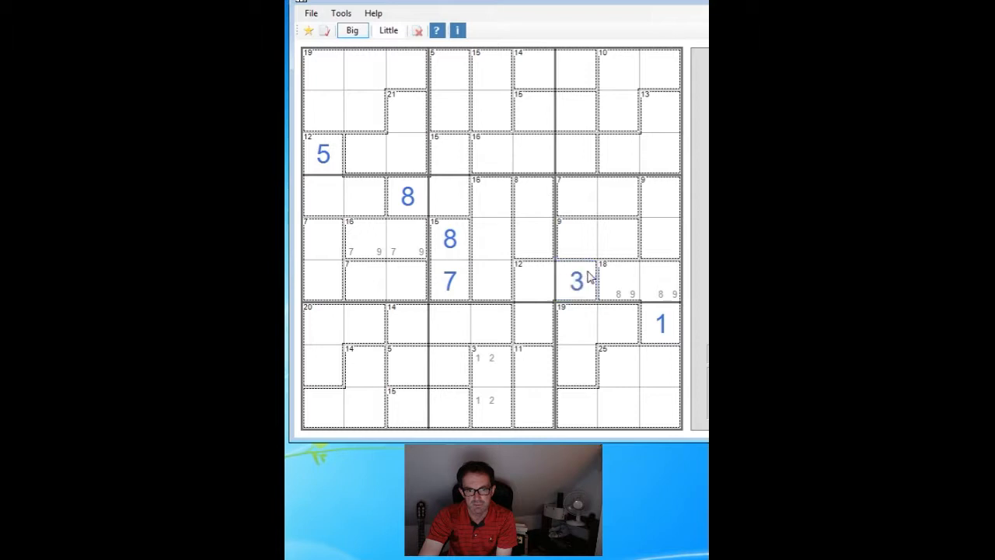
click(660, 281)
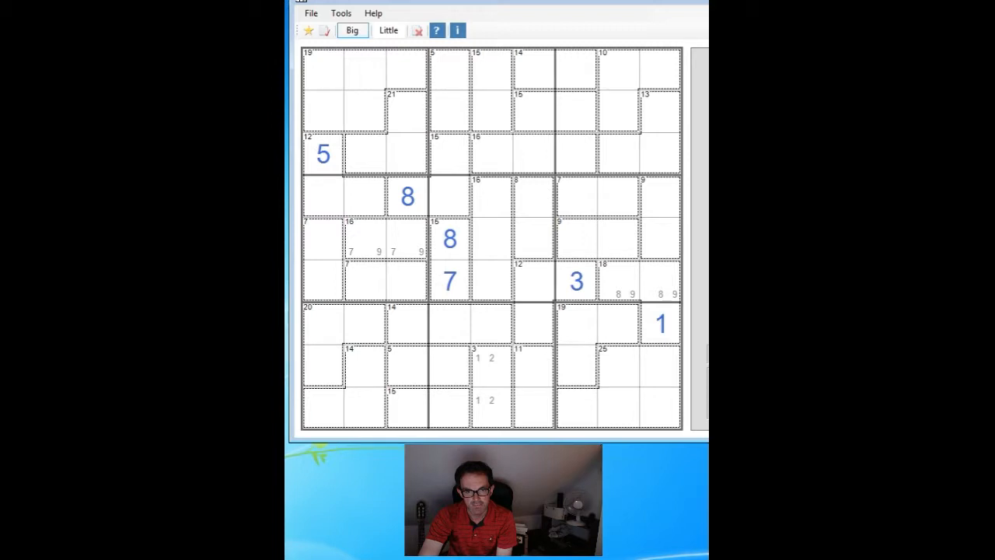
Enter big 7 and 2 into the right-column 9 cage
click(490, 323)
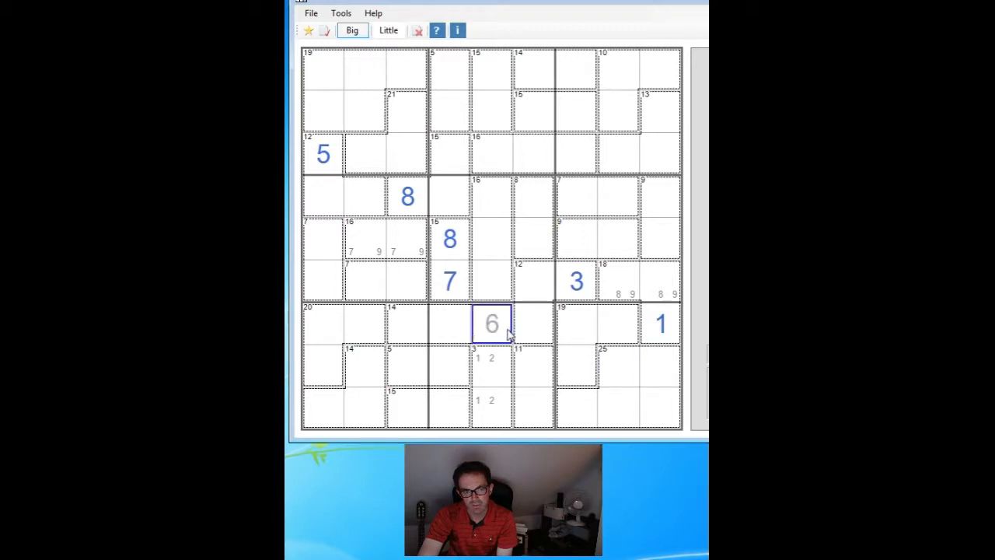
click(448, 280)
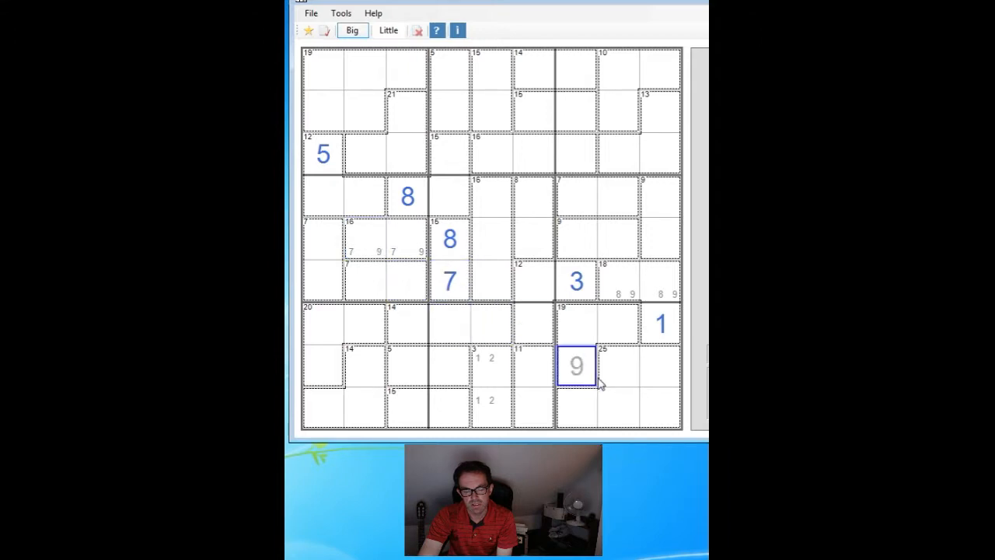
click(408, 239)
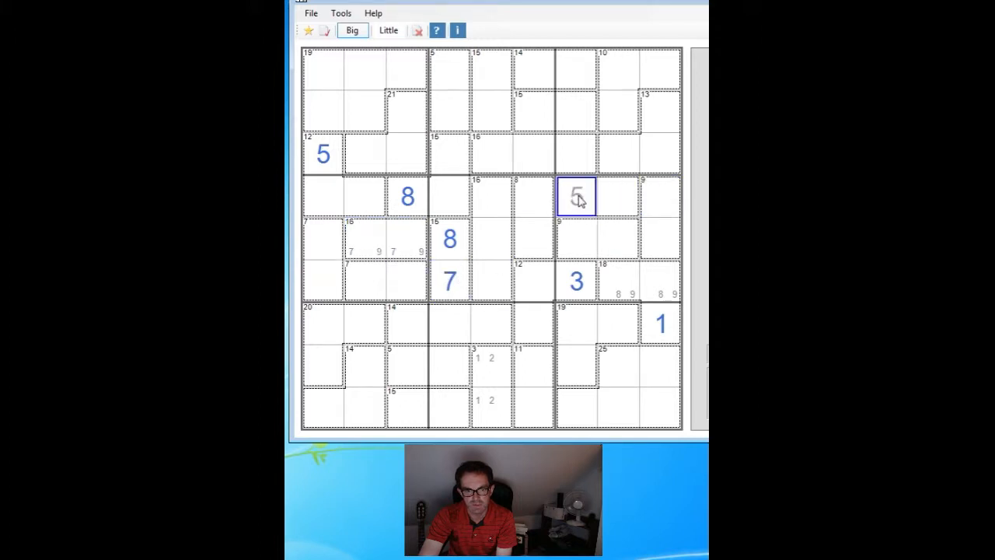
In Little mode, pencil 1/6 into the 7 cage and 4/5 beneath it
click(661, 196)
text(7)
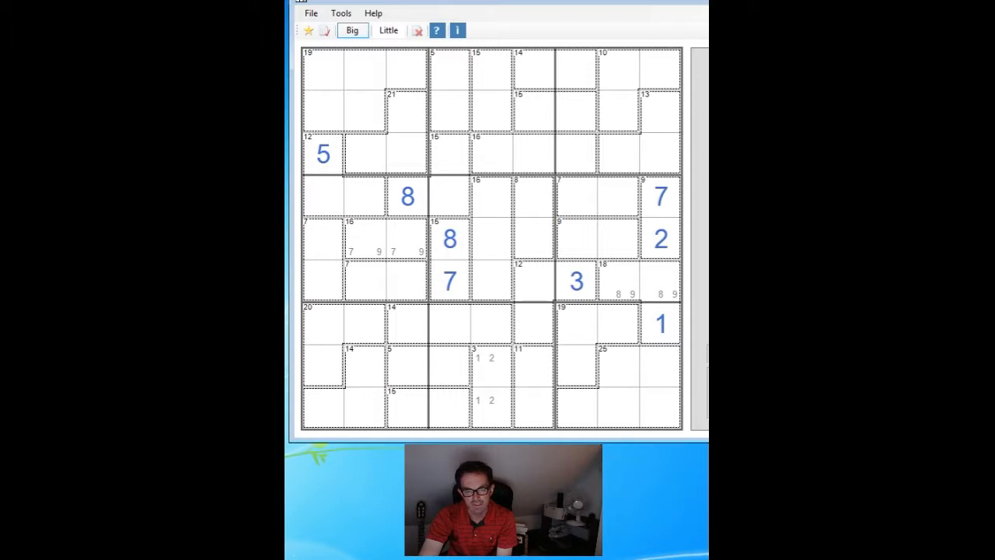
click(619, 195)
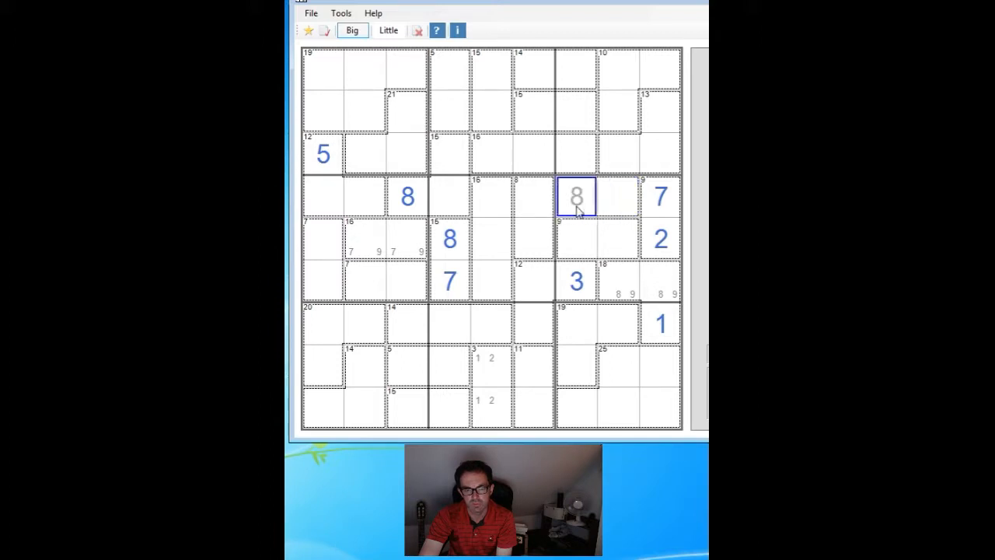
click(388, 30)
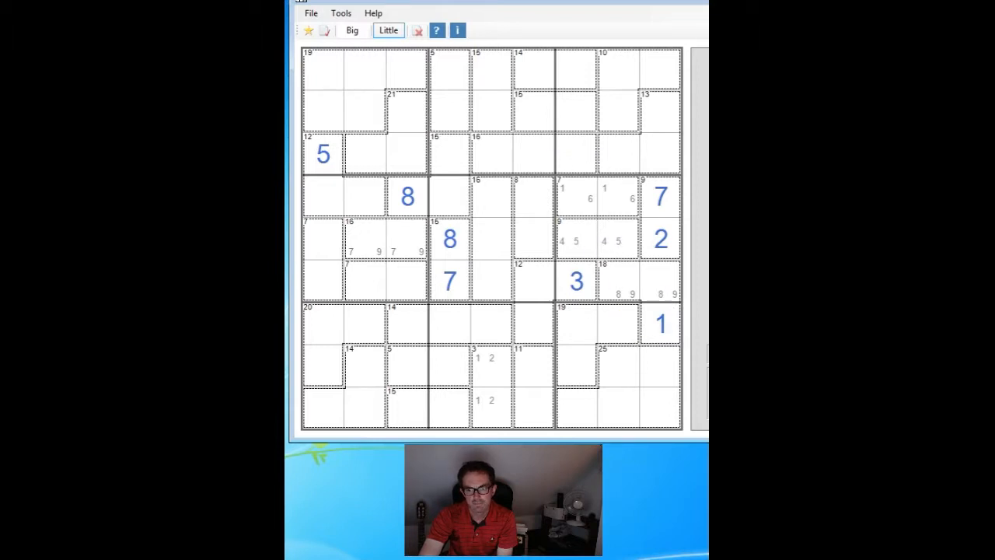
Pencil candidate pairs such as 1 2, 4 5 and 8 9 into the top cages
click(561, 146)
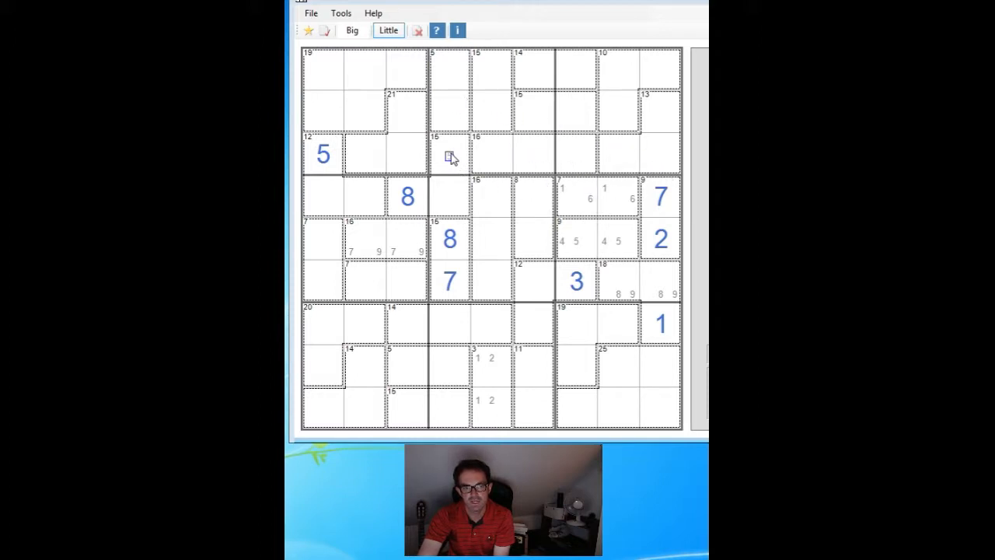
mouse_move(450, 150)
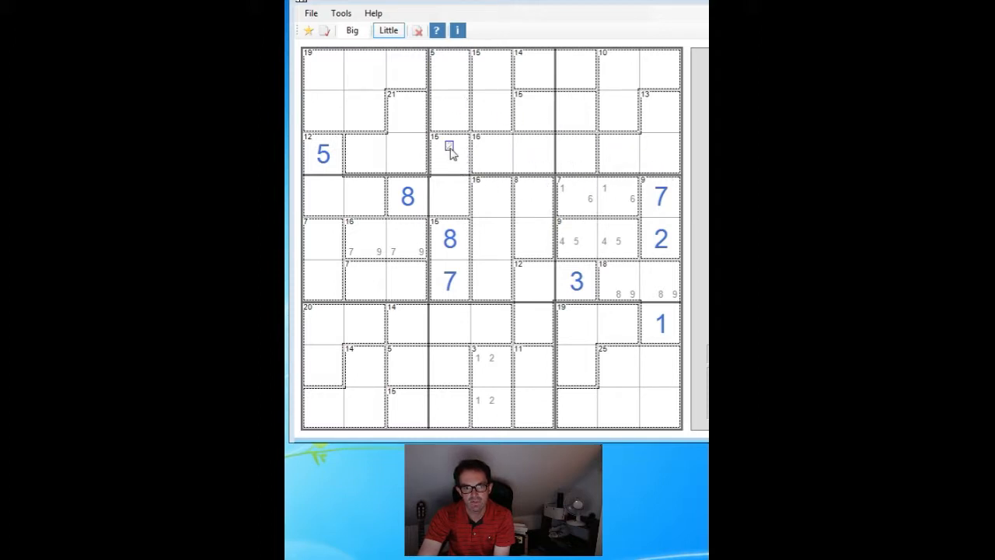
mouse_move(521, 70)
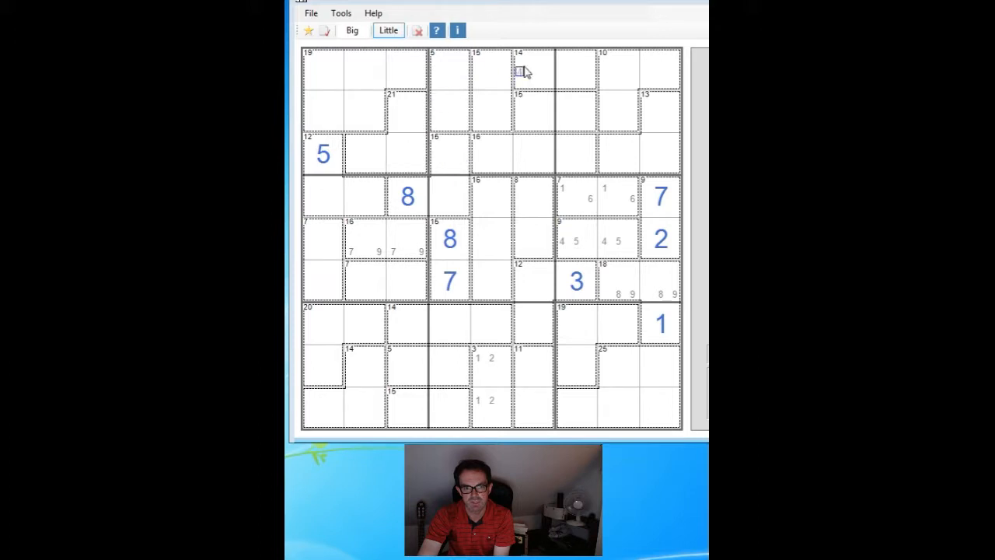
click(645, 145)
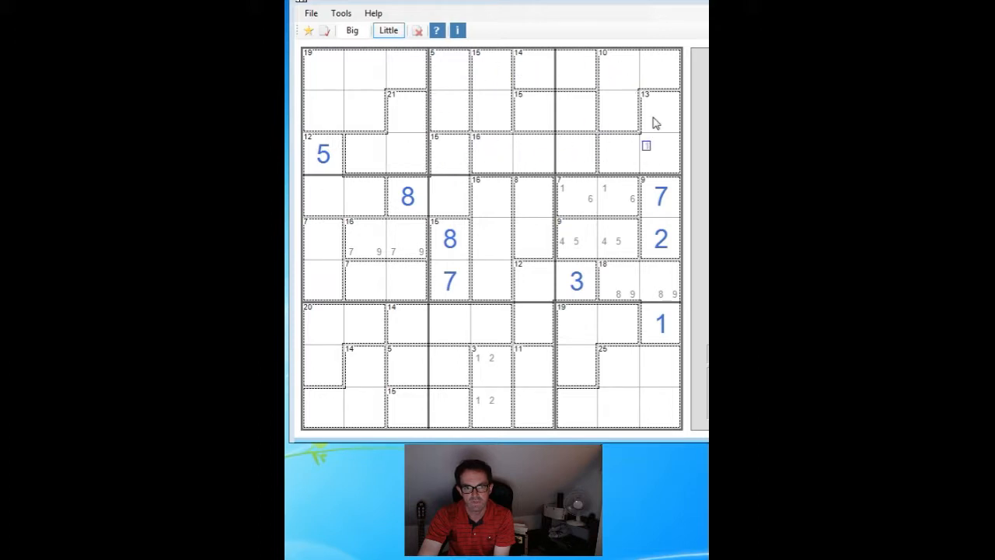
click(463, 71)
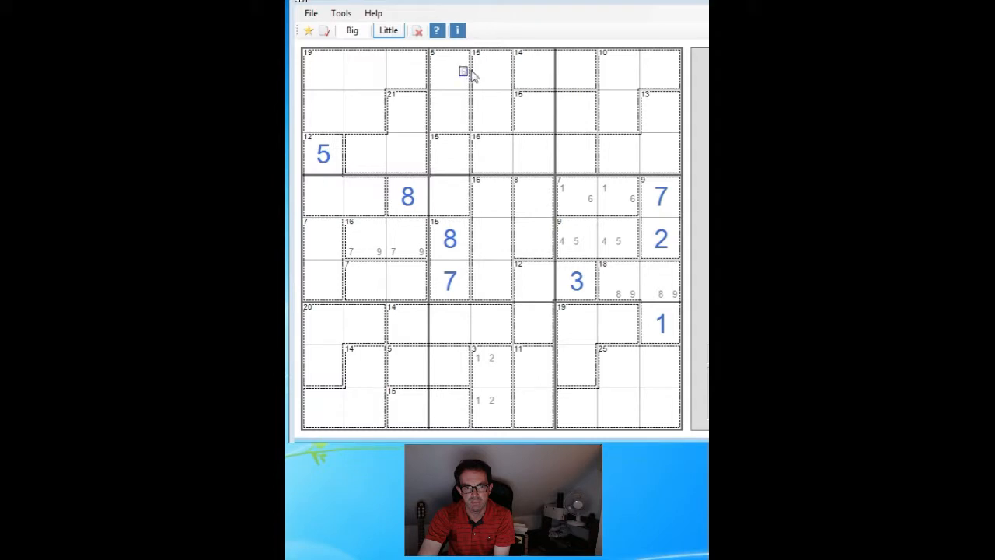
click(435, 156)
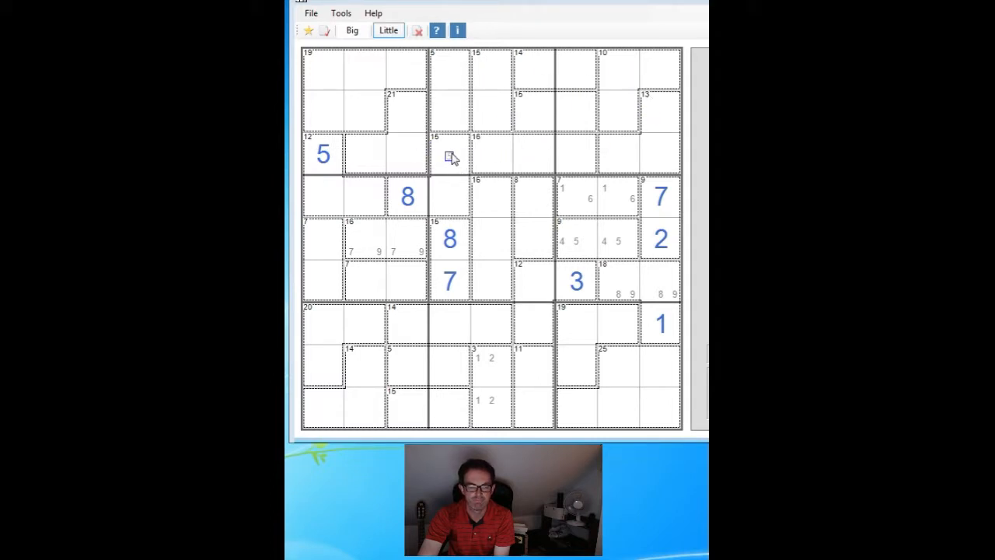
mouse_move(520, 149)
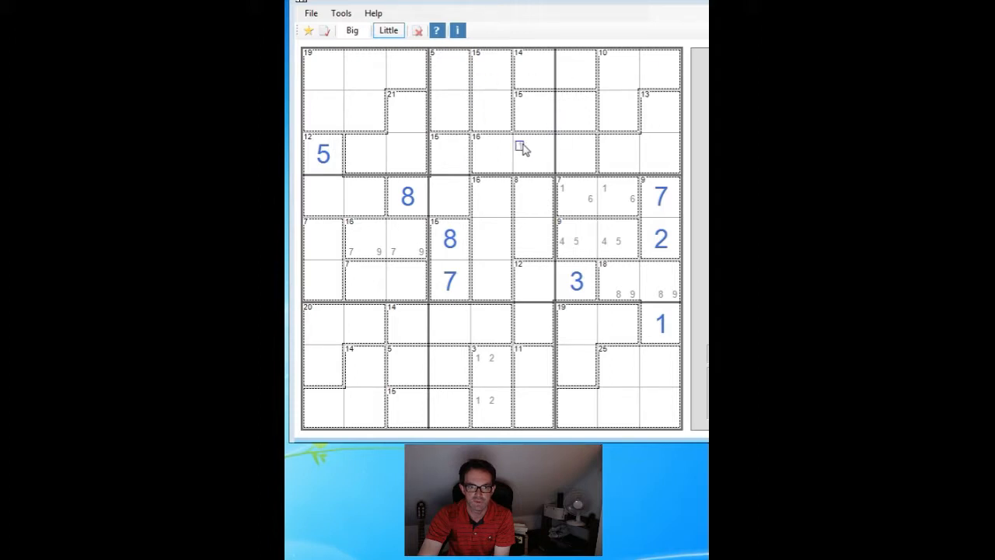
mouse_move(528, 105)
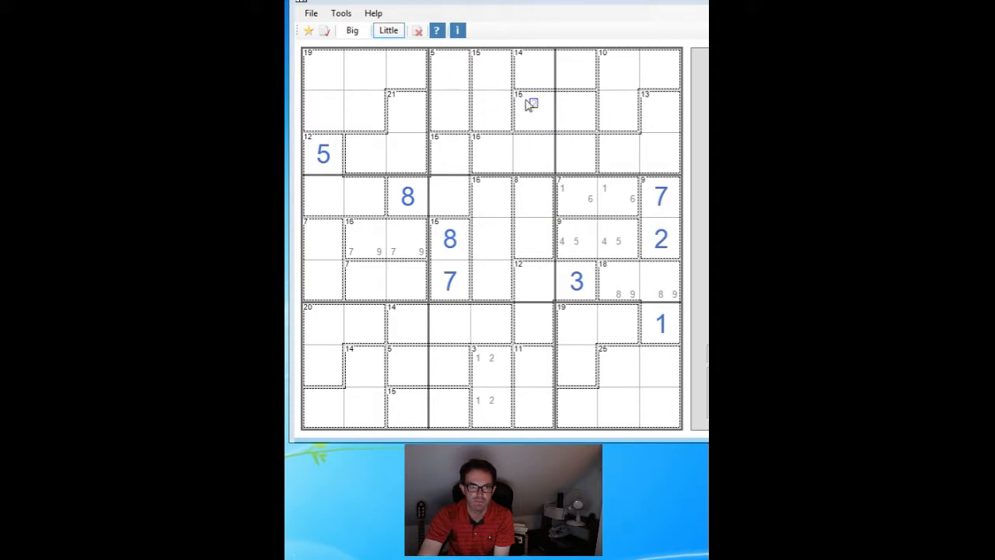
mouse_move(506, 168)
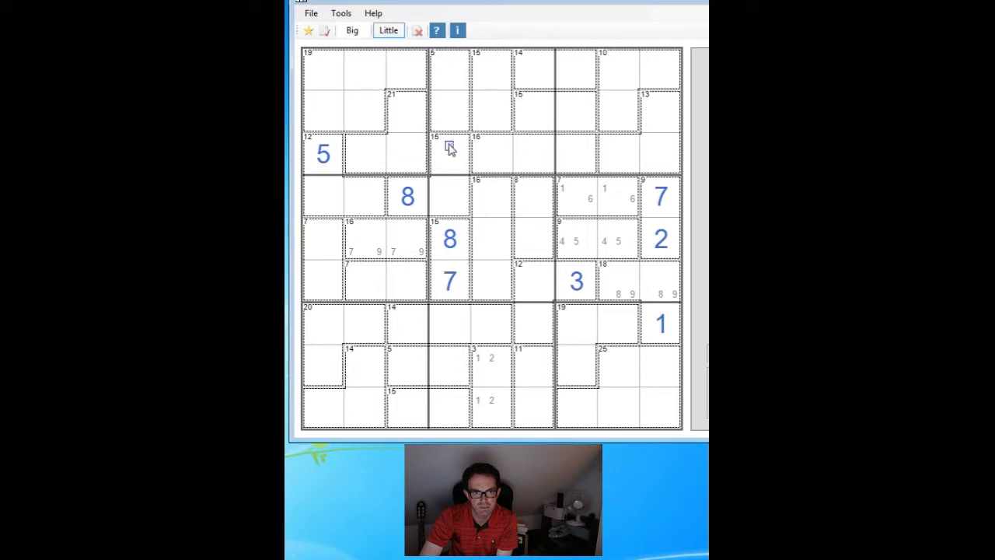
Place 2 at row 3, column 4 and 5 at row 4, column 4
click(450, 153)
text(2)
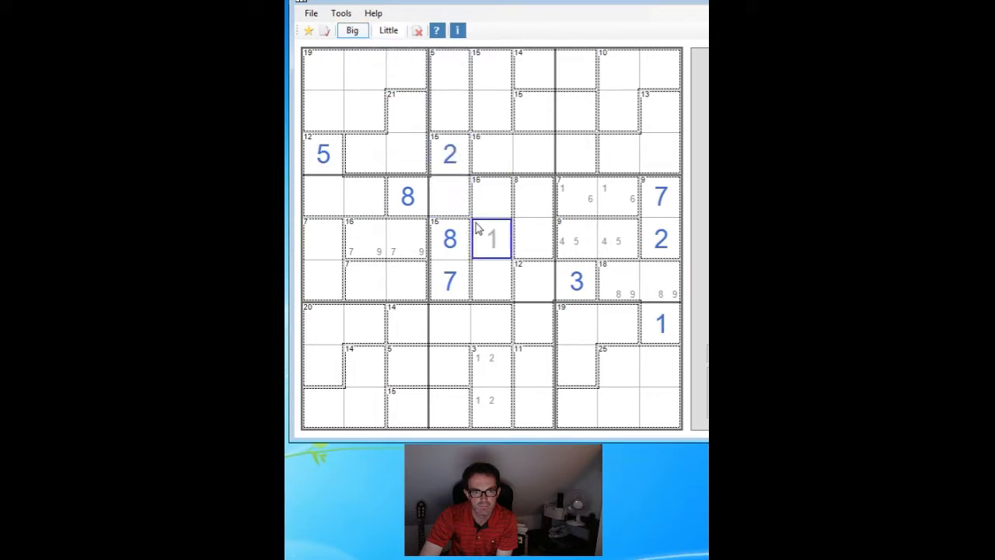
click(575, 197)
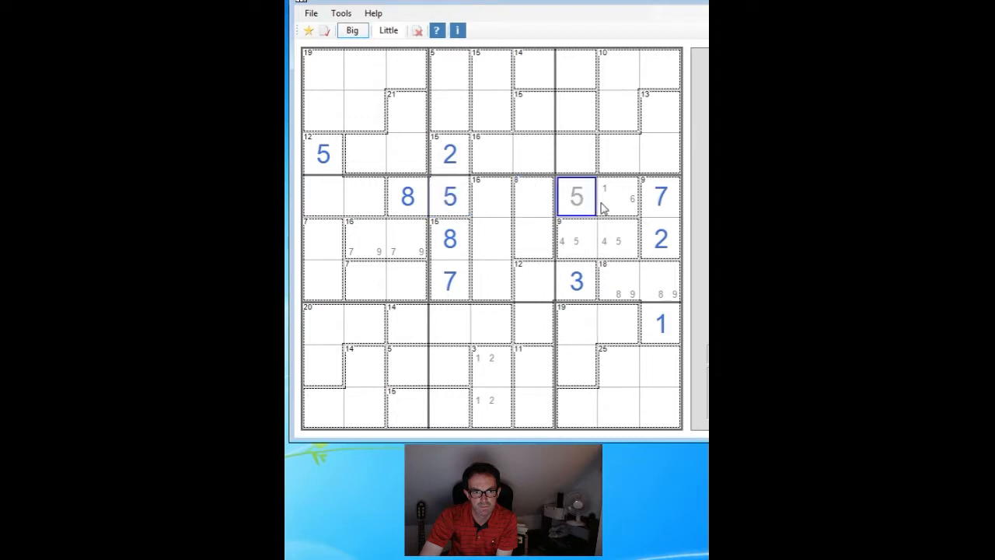
click(575, 281)
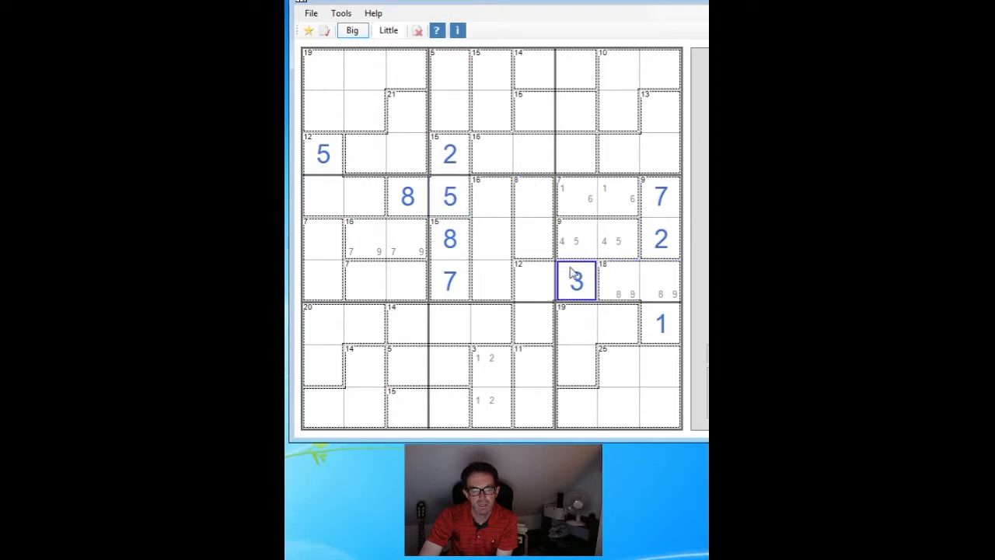
click(534, 238)
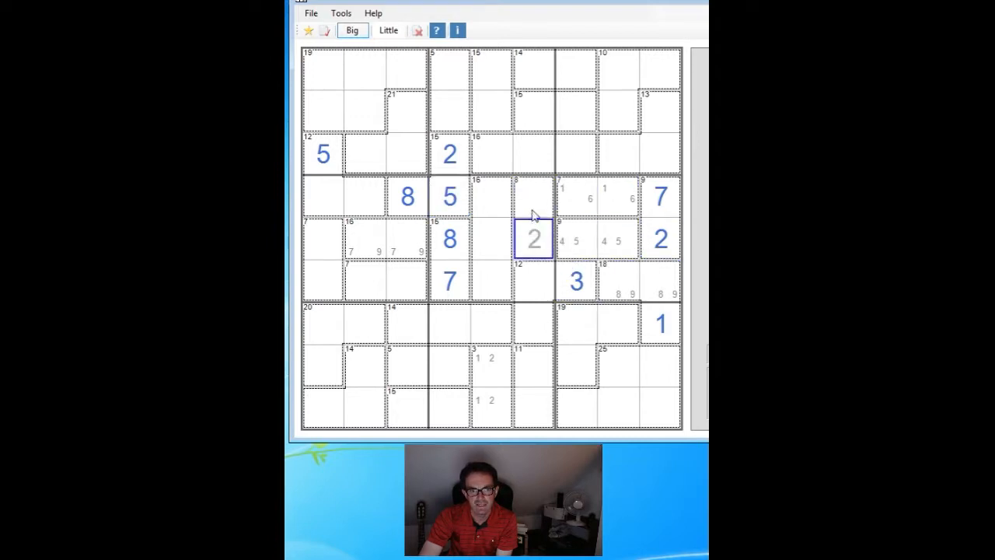
click(576, 238)
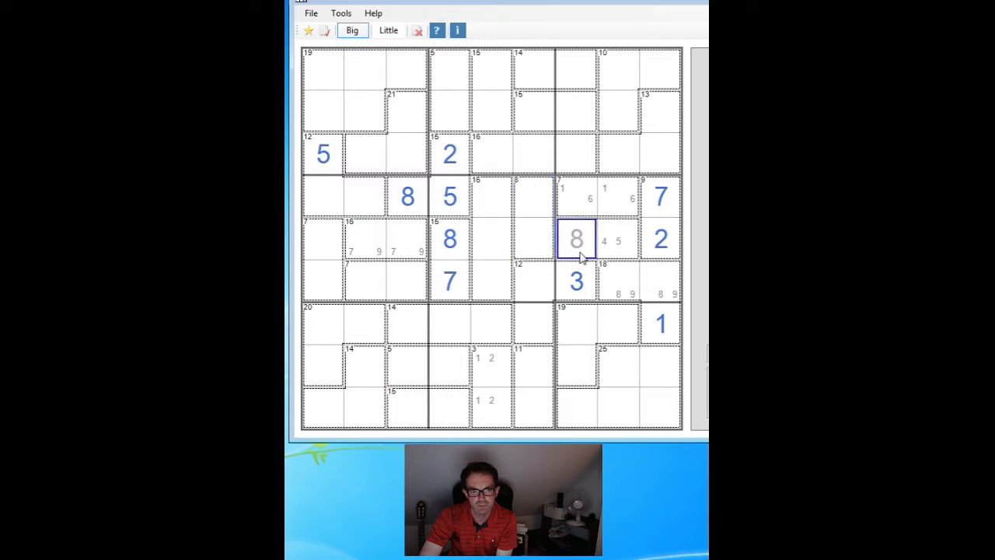
click(449, 280)
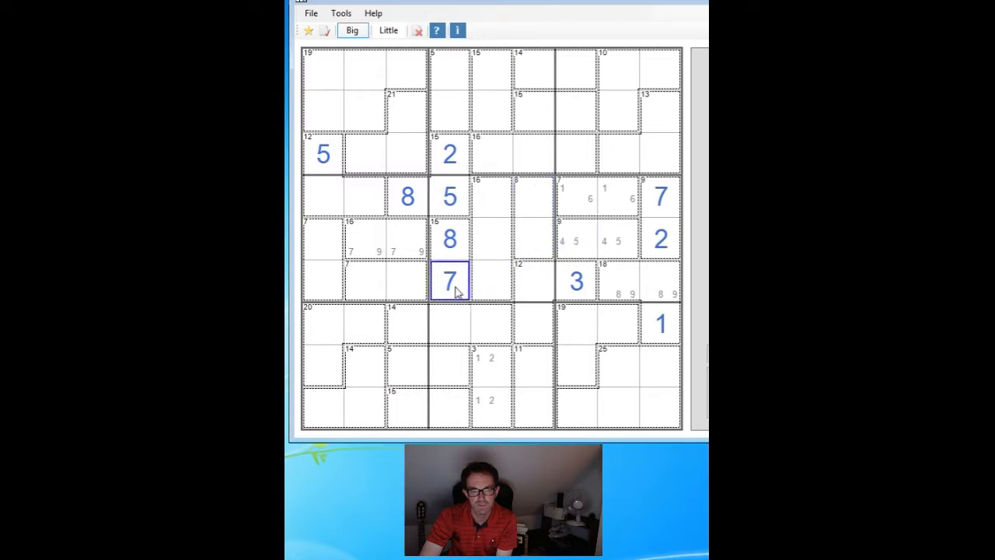
click(534, 195)
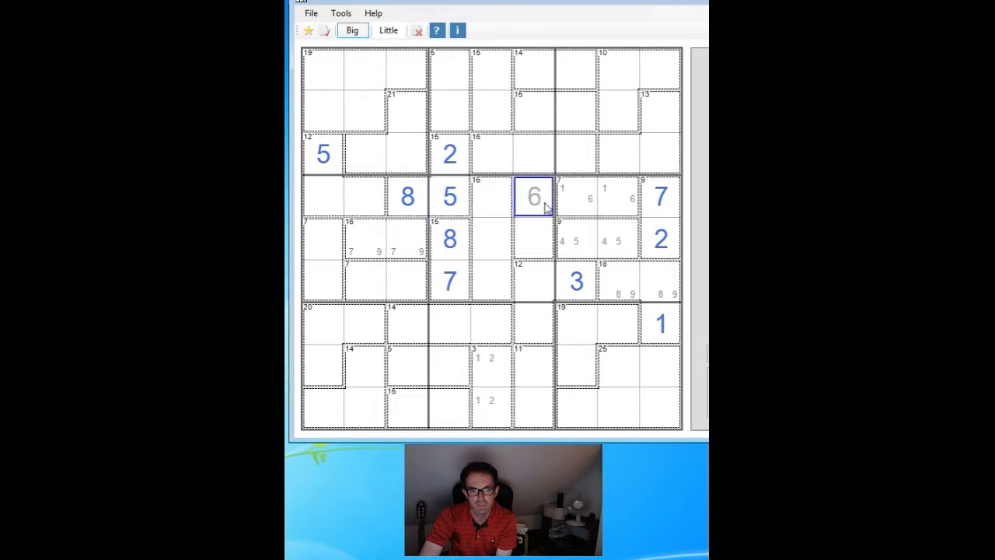
click(576, 196)
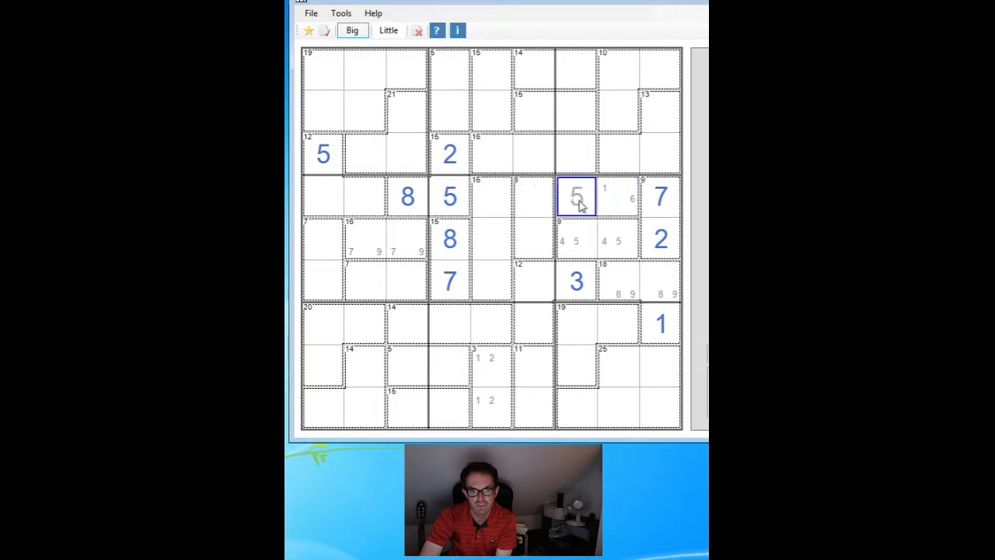
Fill the 8 cage with 2 and 6
click(533, 239)
text(6)
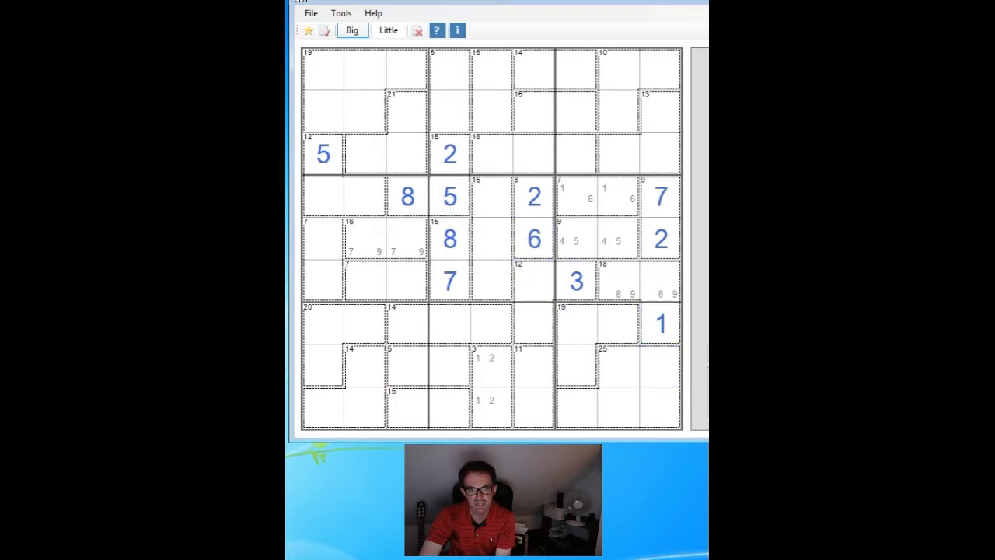
click(533, 281)
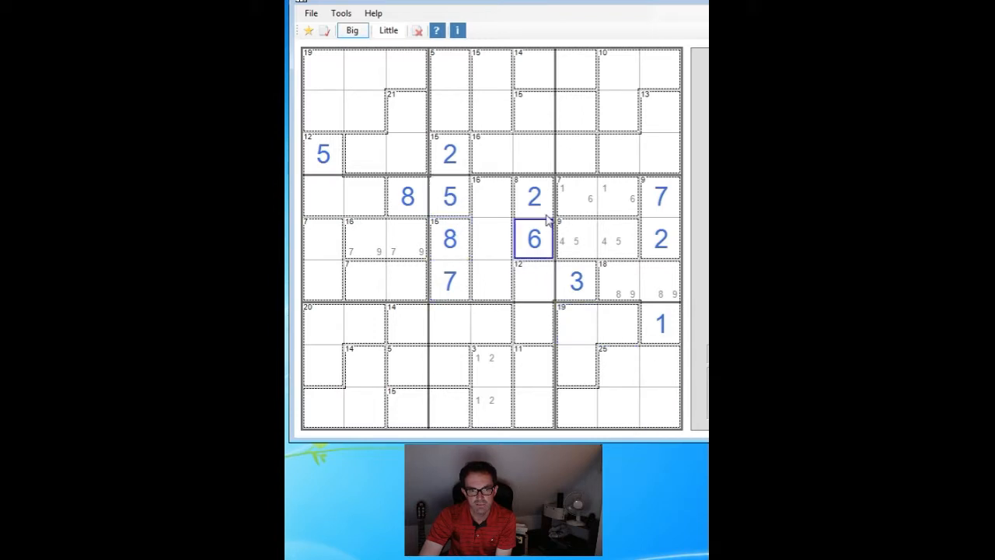
click(490, 196)
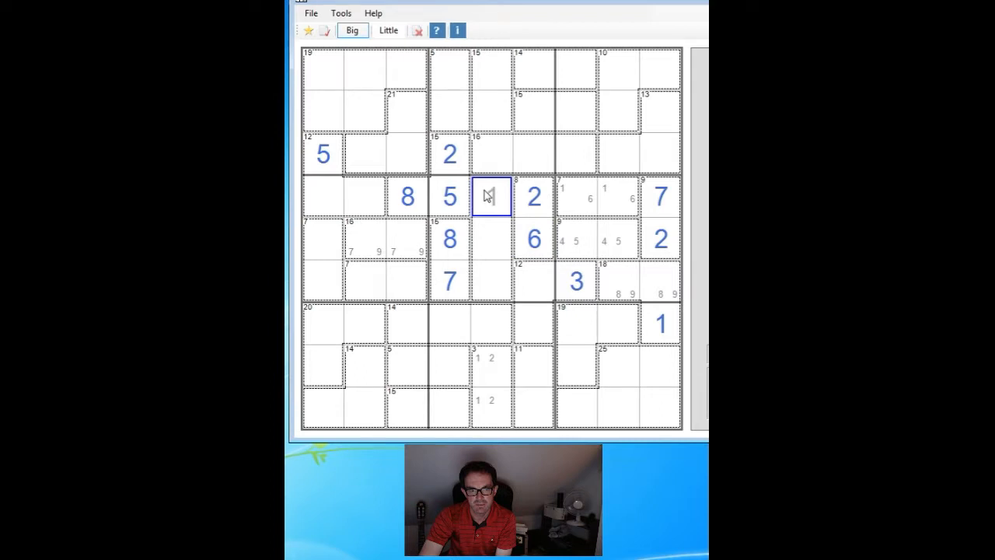
click(533, 281)
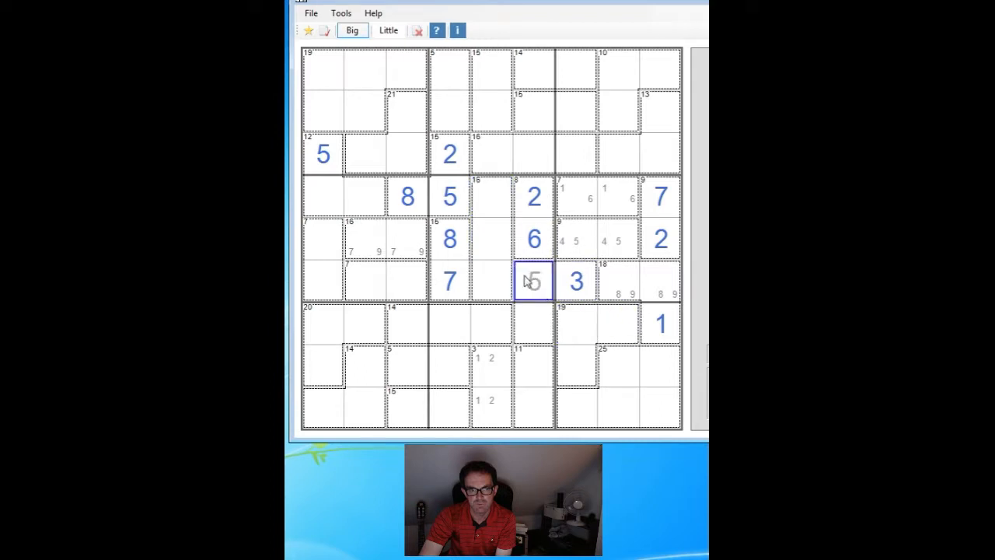
Place 1 and 8 below the 6 and fill the 7 cage with 1 and 6
click(575, 366)
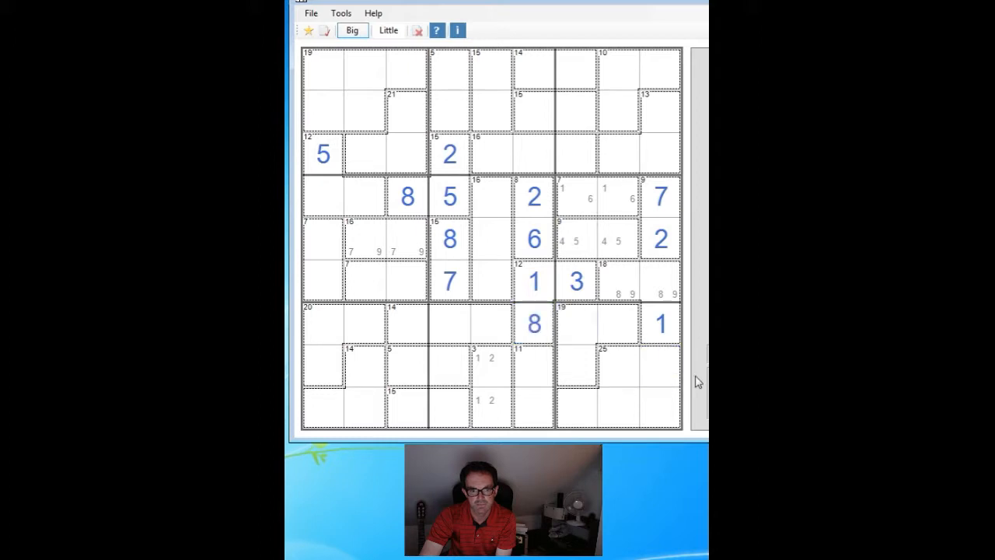
click(618, 324)
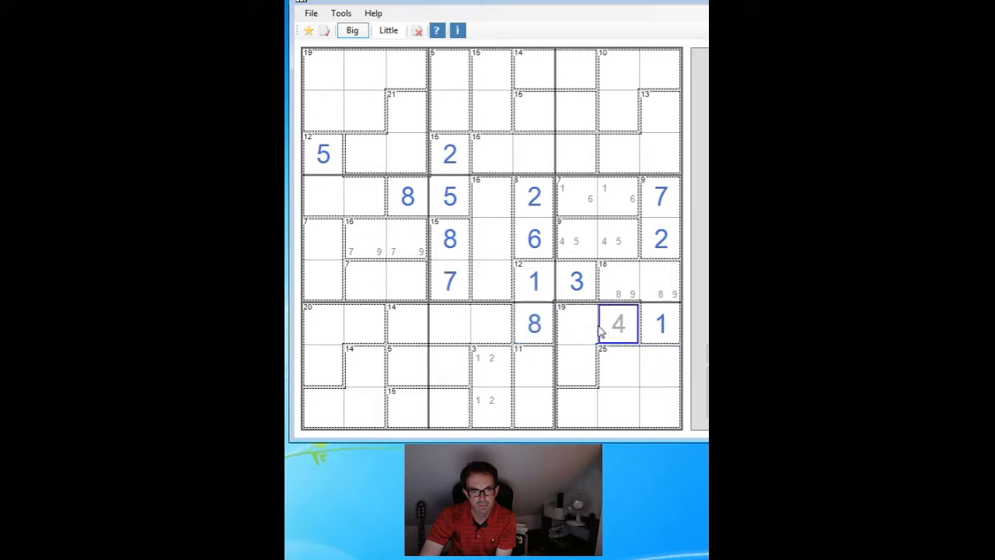
click(661, 281)
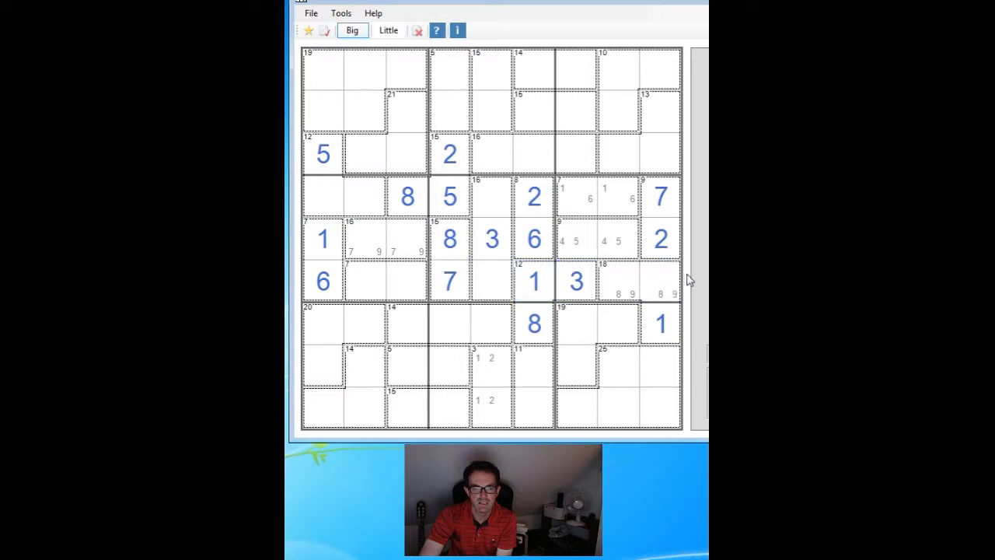
click(618, 151)
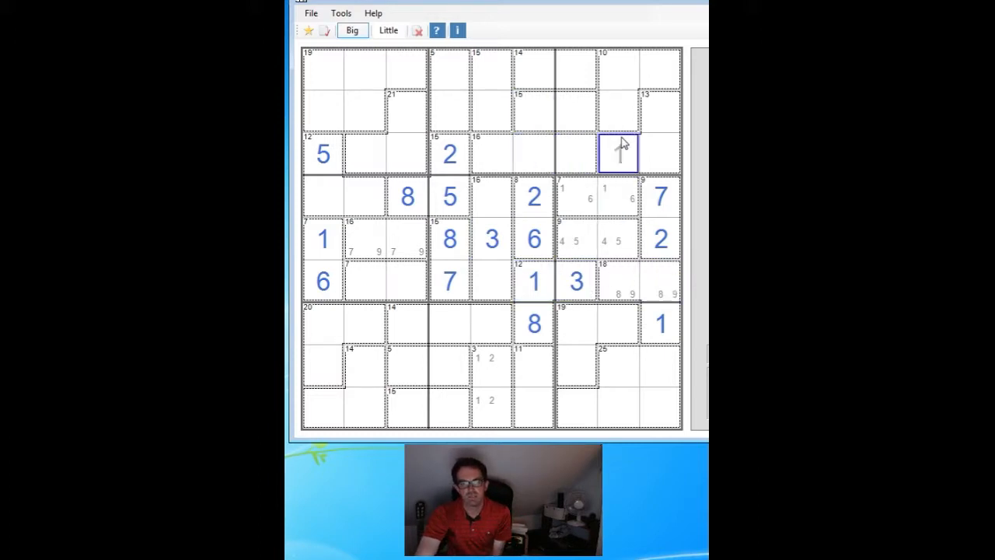
click(661, 196)
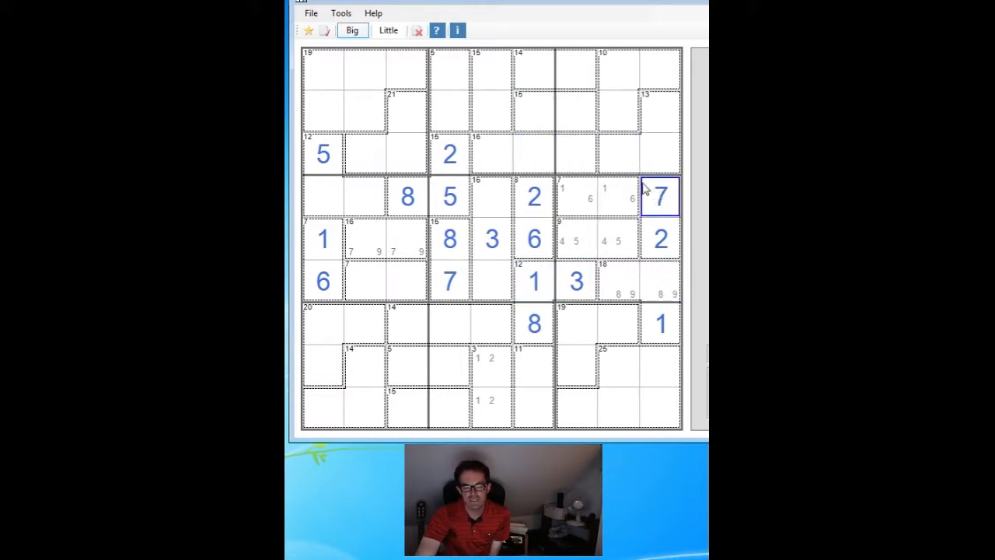
click(491, 196)
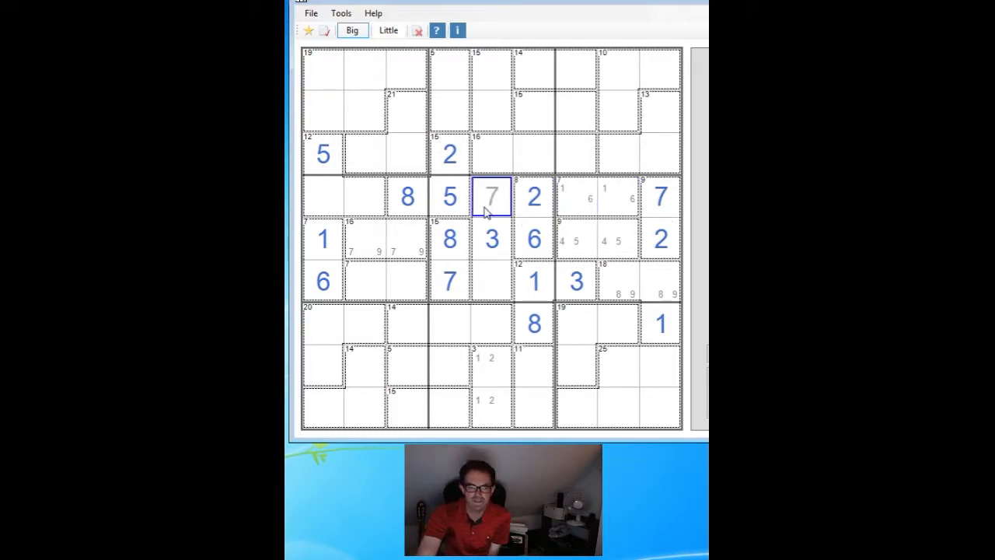
click(533, 280)
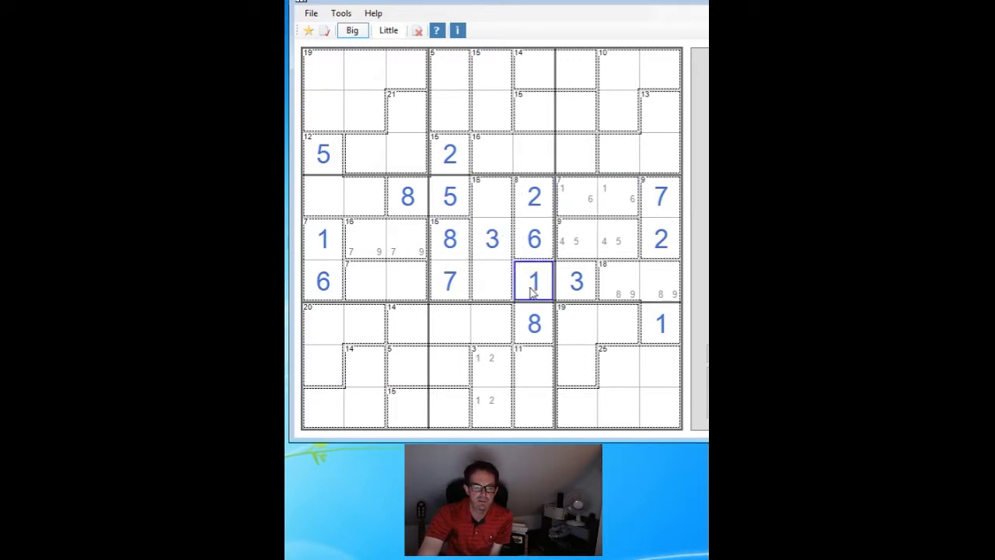
click(618, 280)
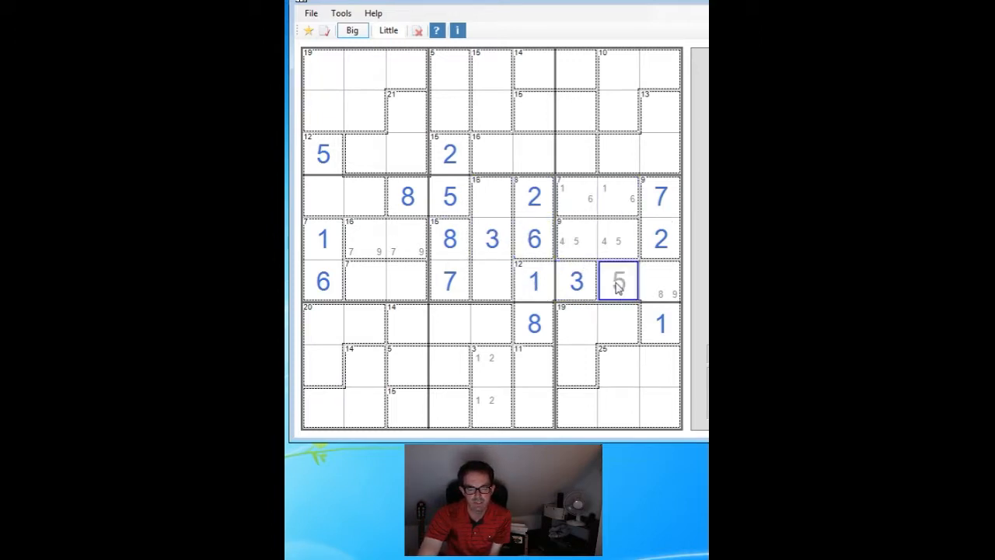
click(576, 238)
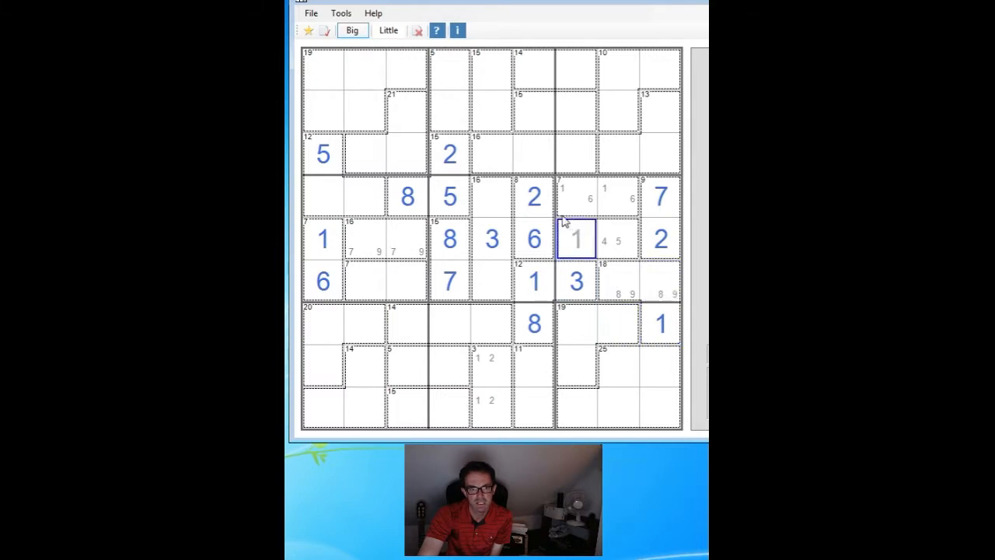
click(491, 239)
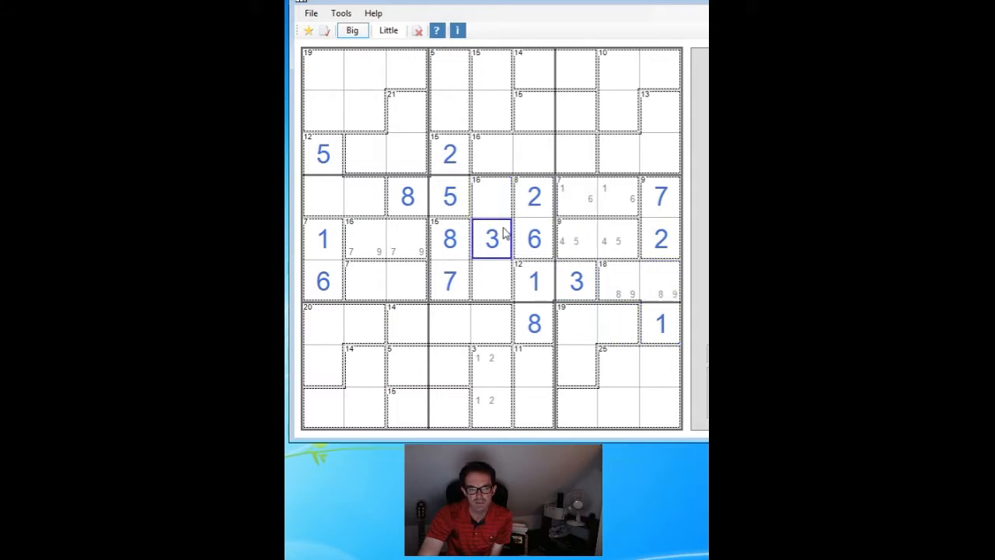
mouse_move(504, 226)
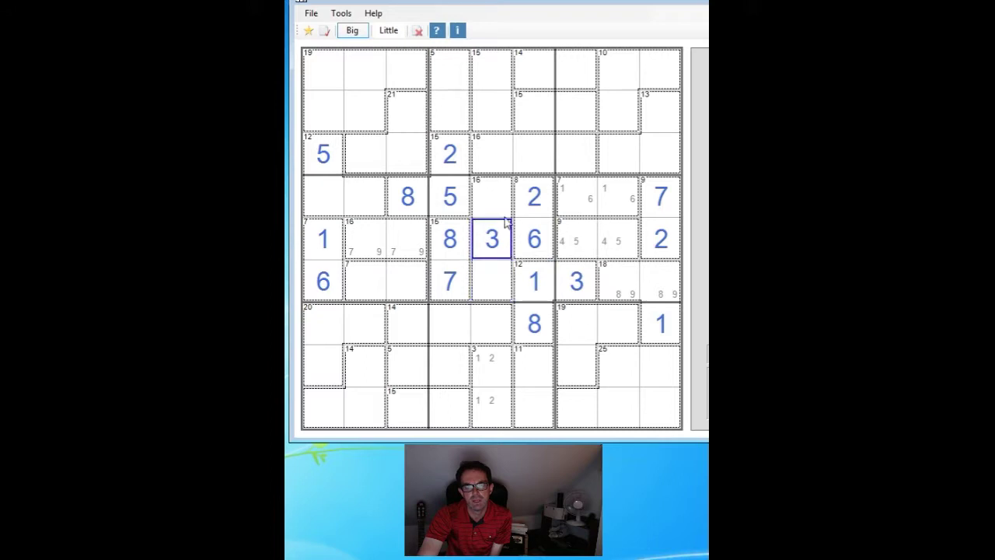
Place 1 in the 12 cage and 4 between the 7 and the 1, switching to Little mode
click(533, 281)
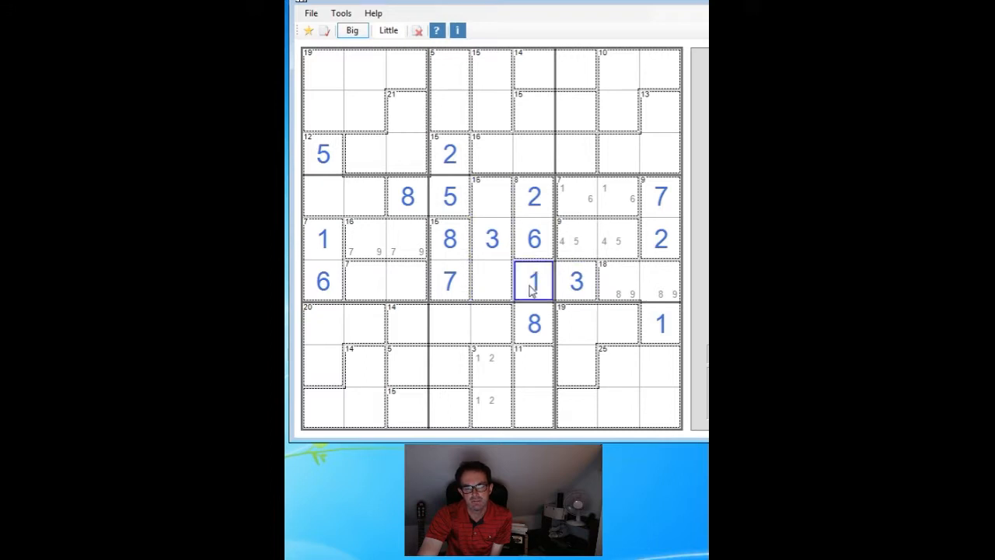
click(449, 281)
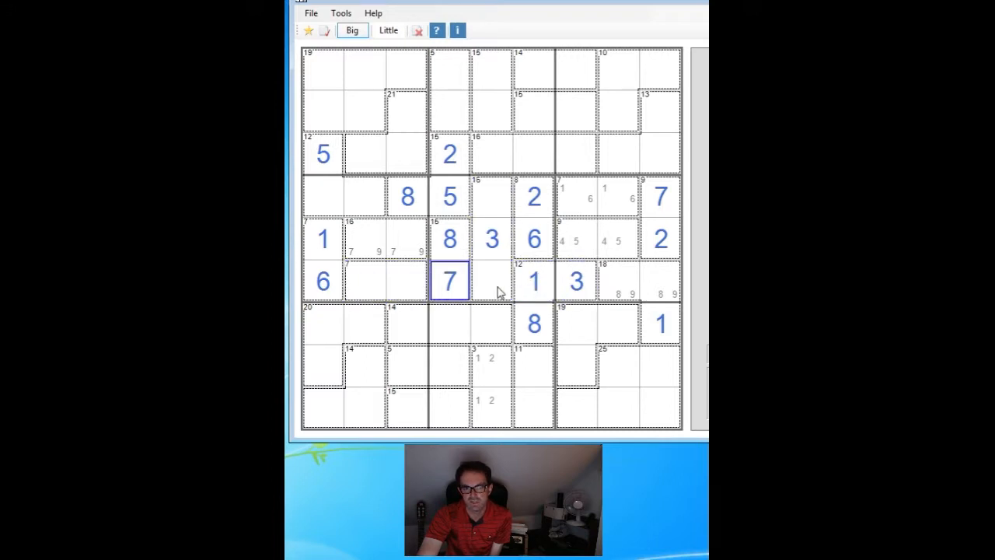
click(491, 324)
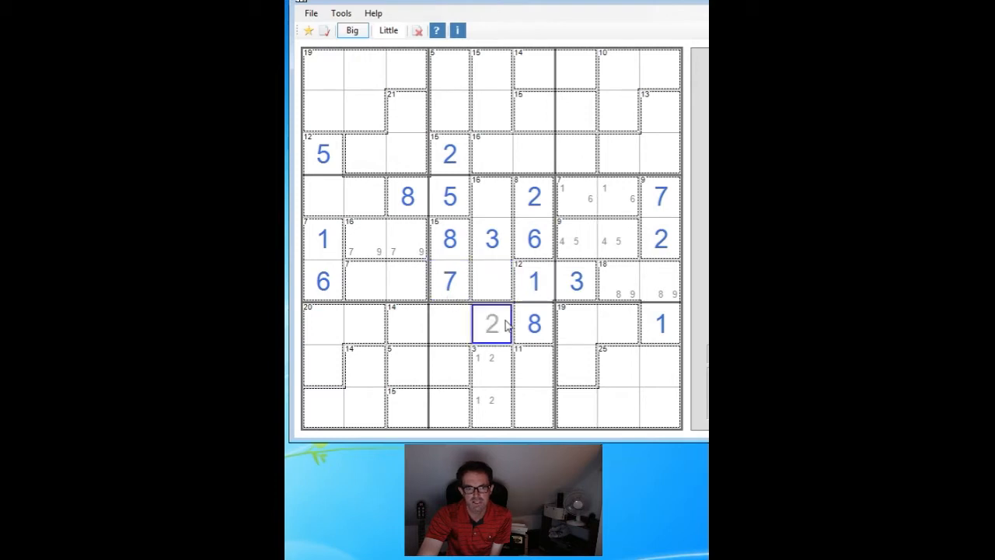
click(490, 280)
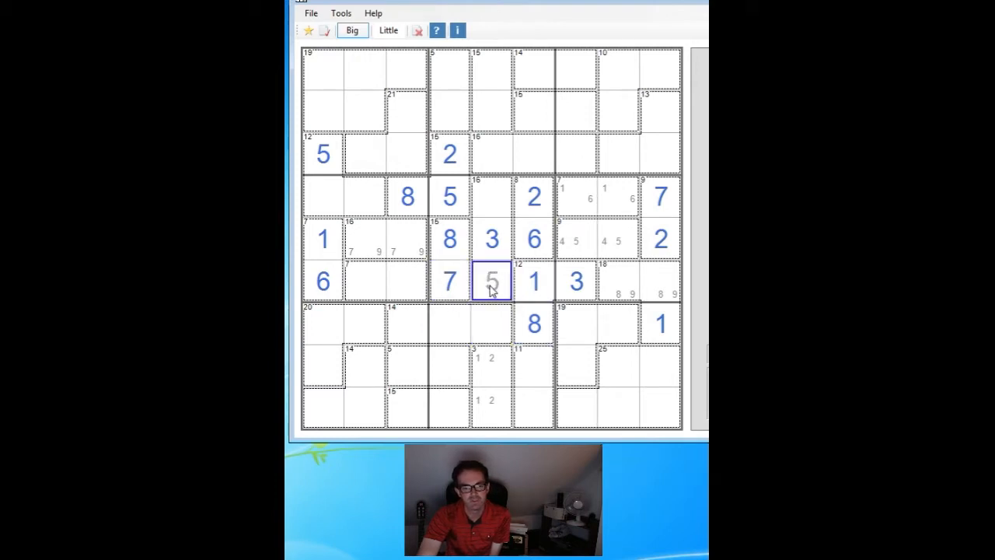
click(491, 324)
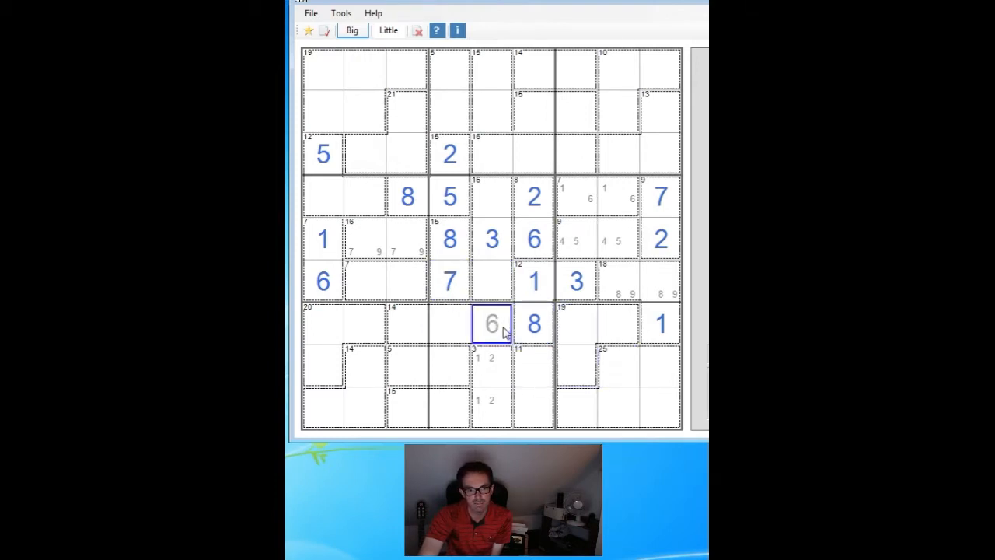
click(490, 281)
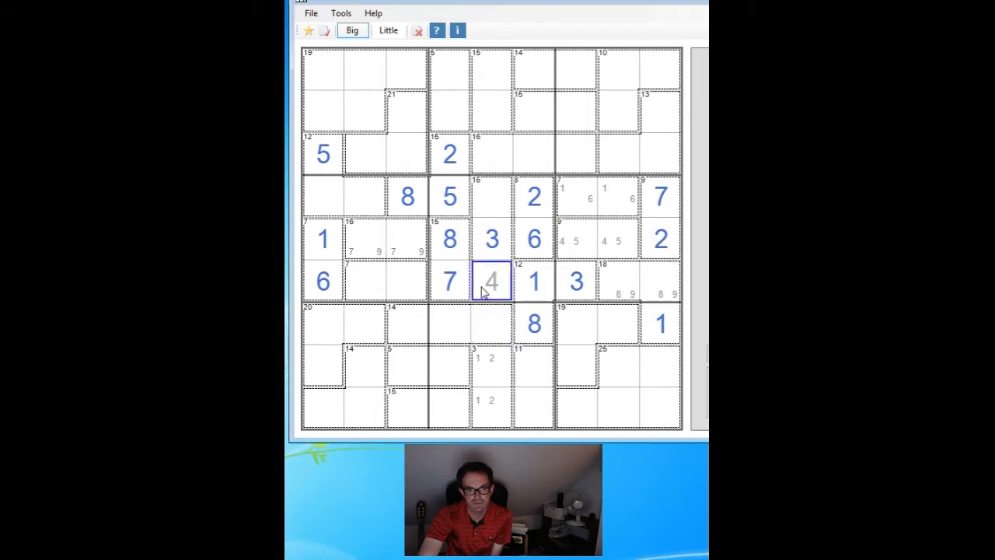
click(411, 322)
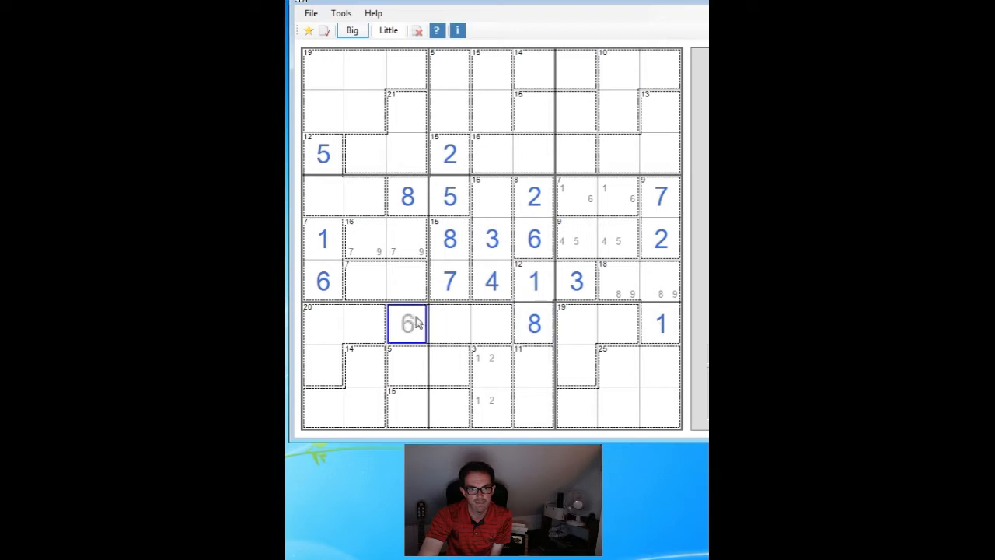
click(407, 281)
text(2 5)
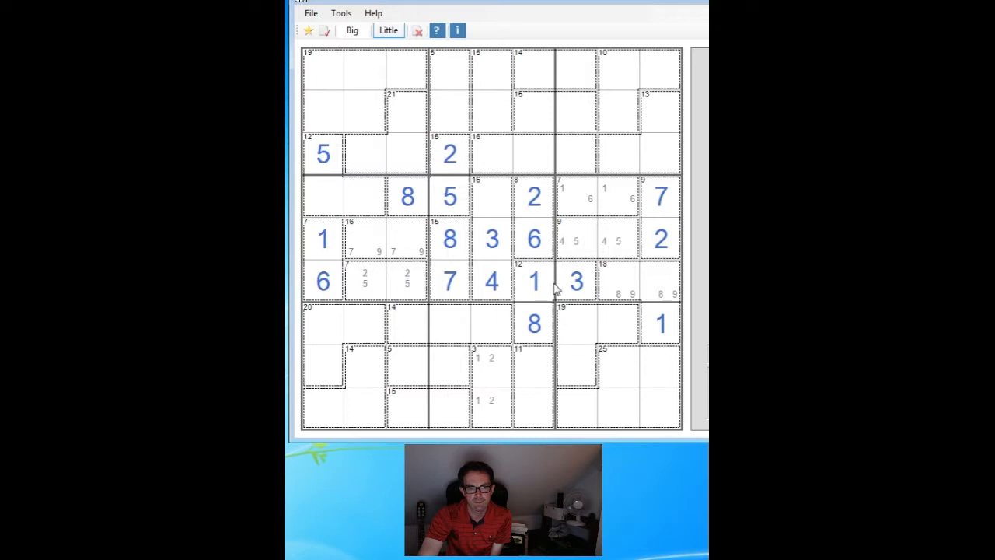
In Big mode enter 9 in the 16 cage, then mark 7/8 candidates in the 15 cage
click(475, 155)
text(9)
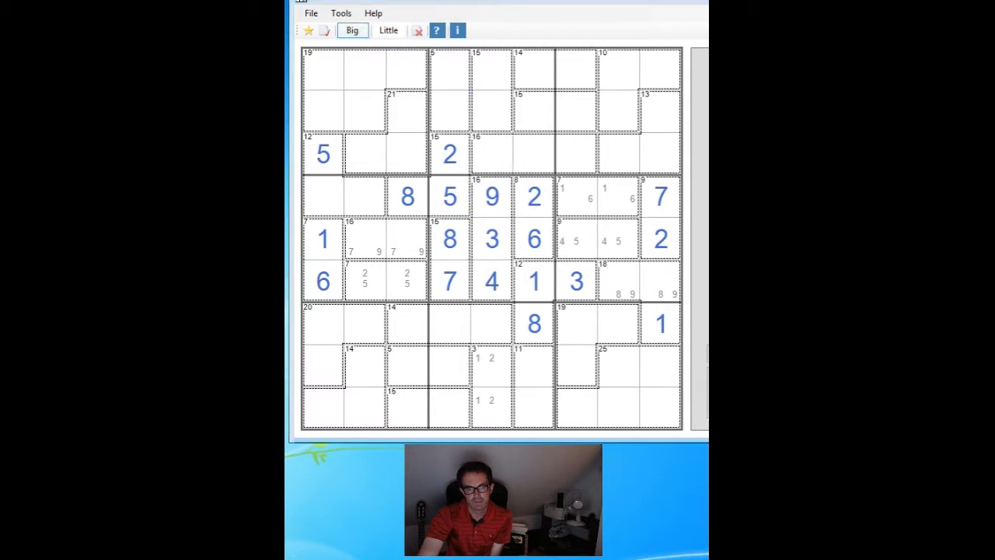
click(533, 111)
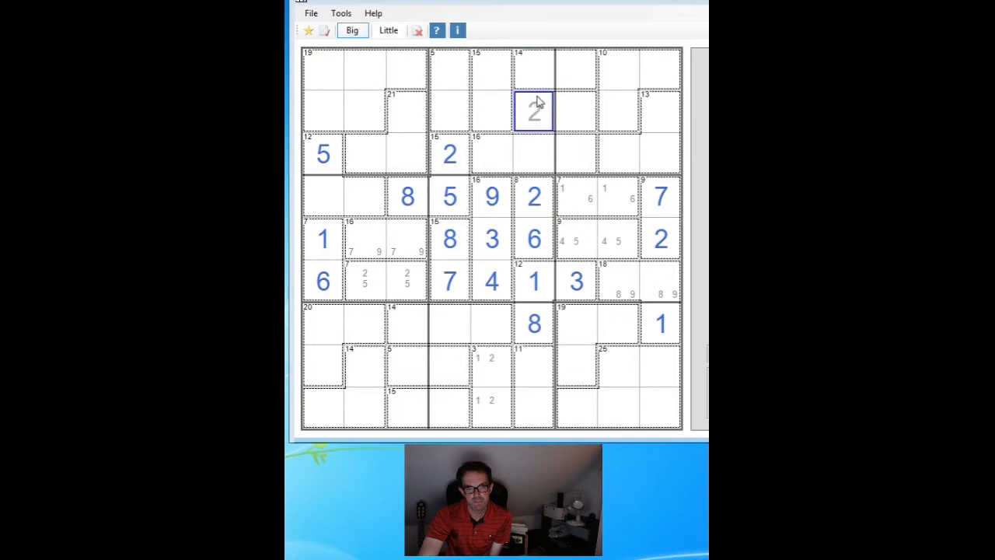
click(576, 153)
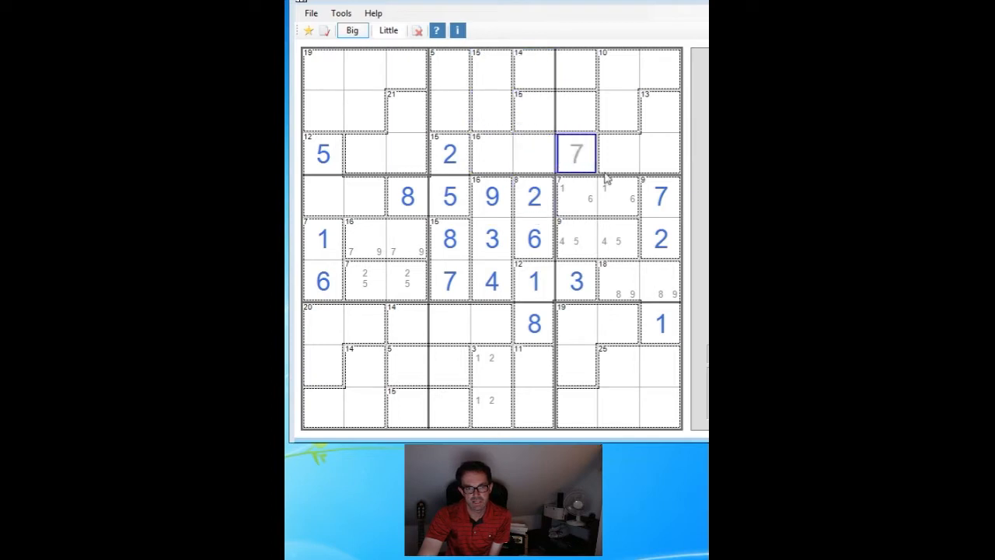
click(533, 196)
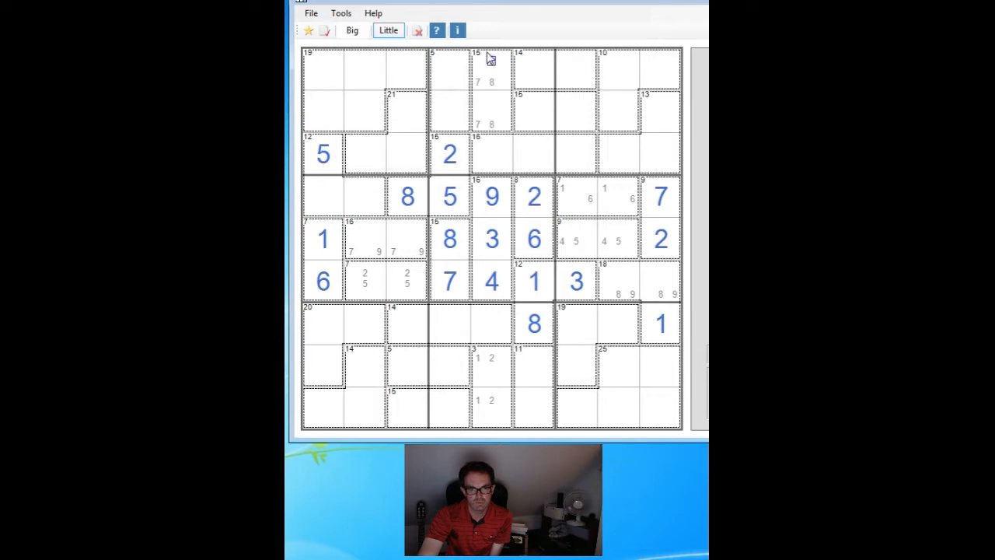
mouse_move(548, 85)
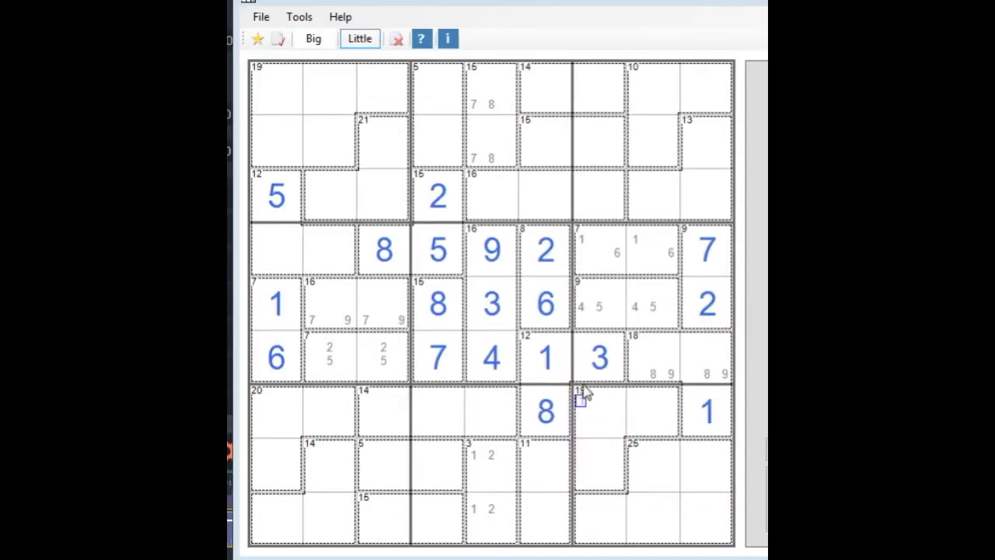
Alternate Big and Little modes, placing 1 in the 14 cage's bottom row and more digits
click(313, 38)
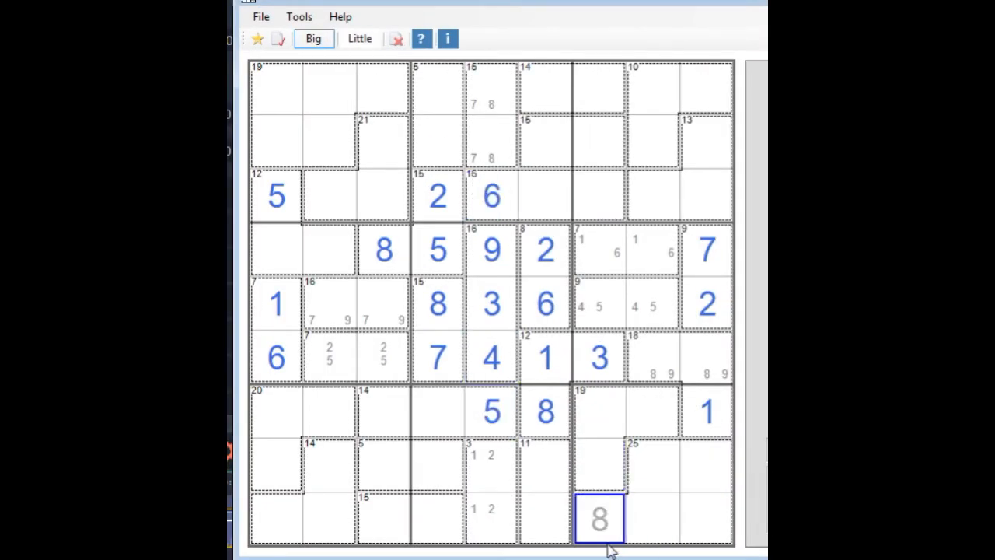
click(358, 38)
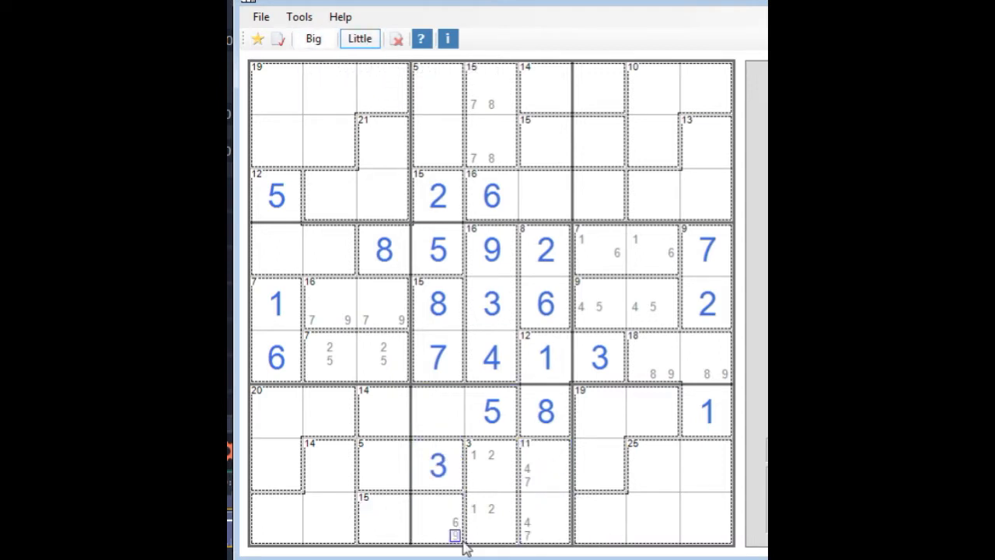
click(313, 38)
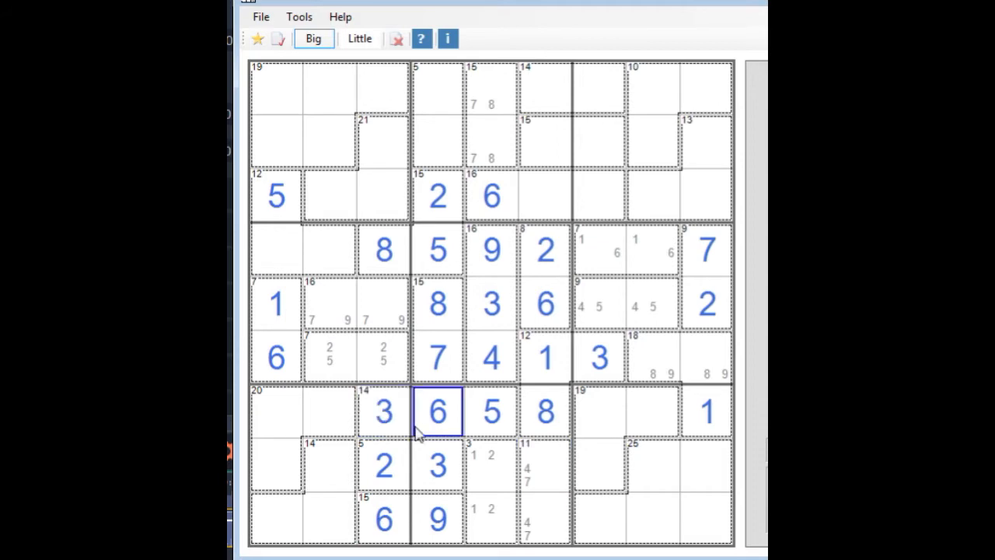
click(359, 39)
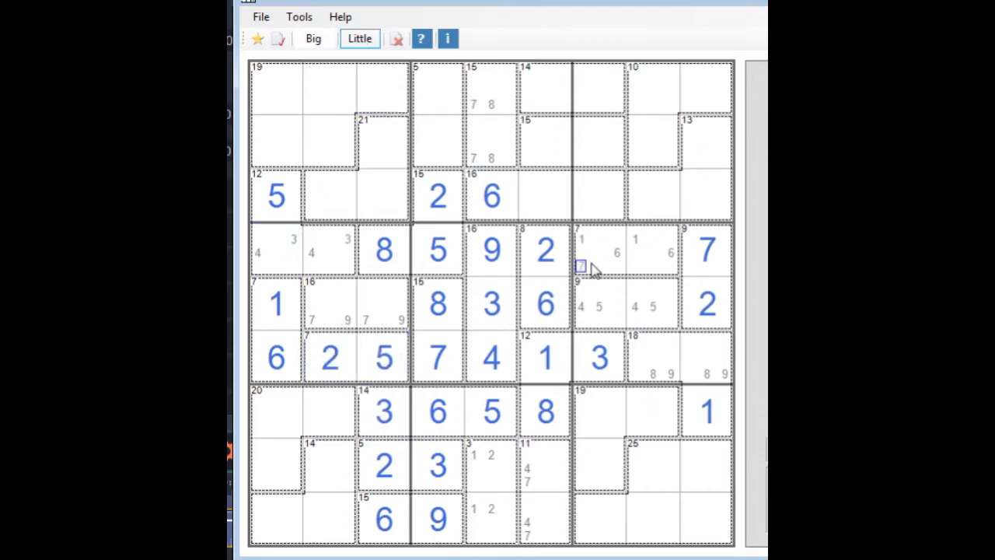
click(312, 38)
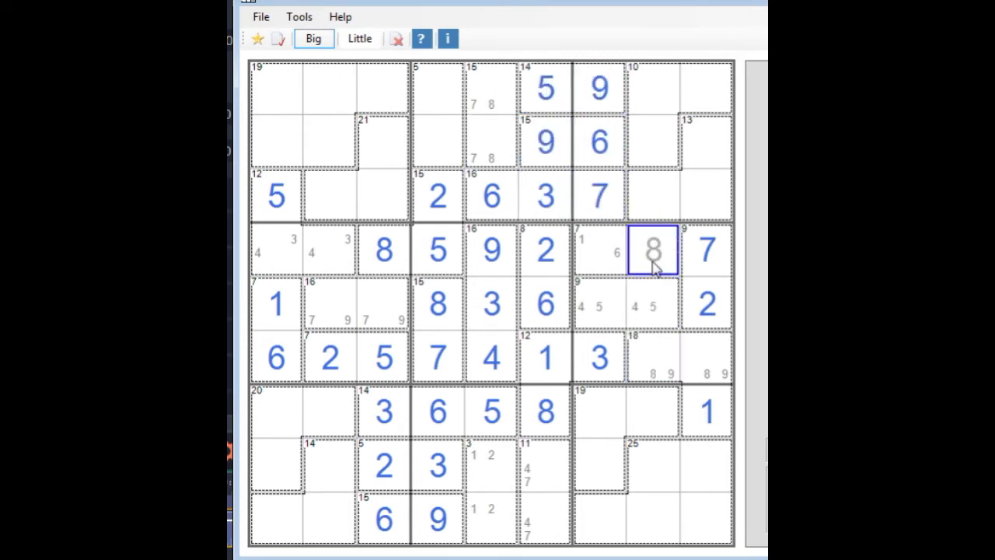
click(358, 38)
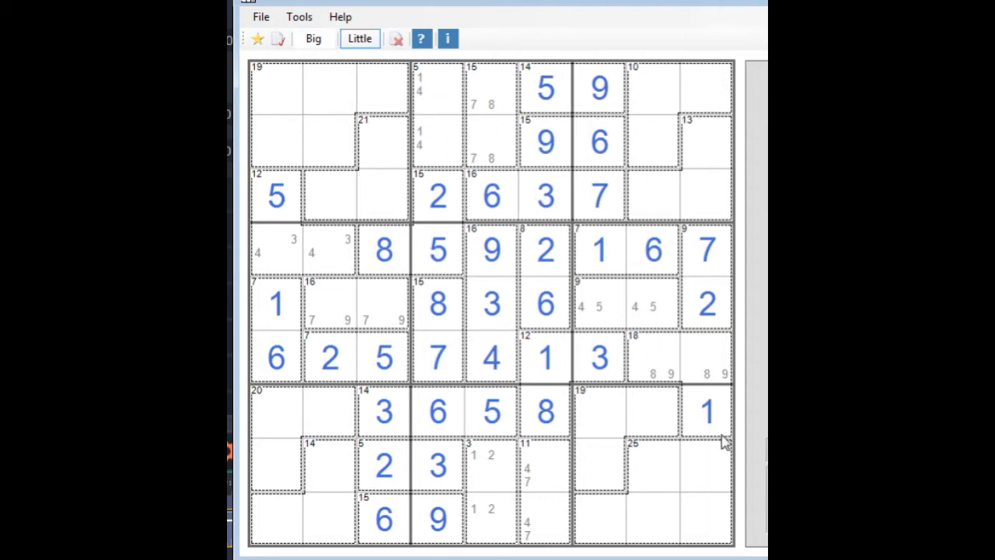
click(312, 38)
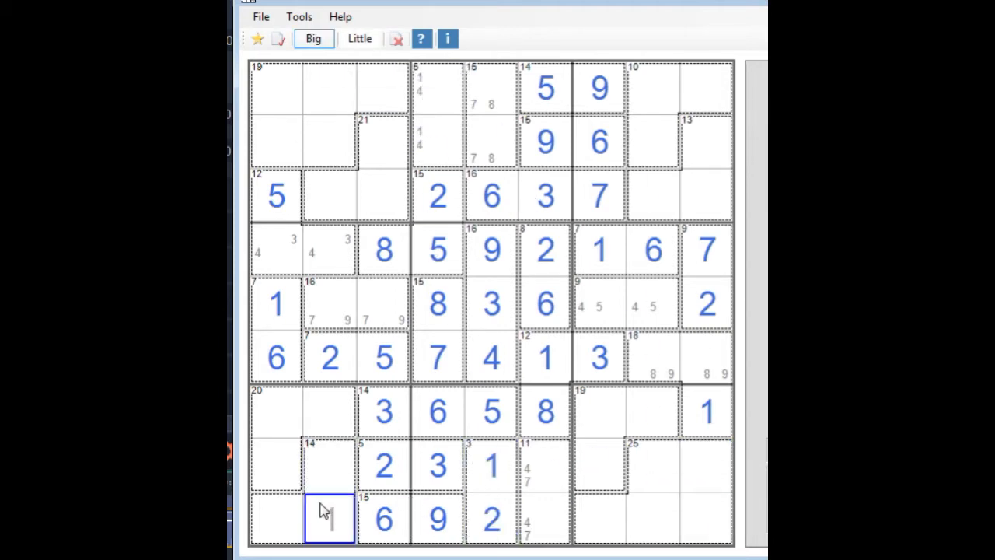
click(653, 249)
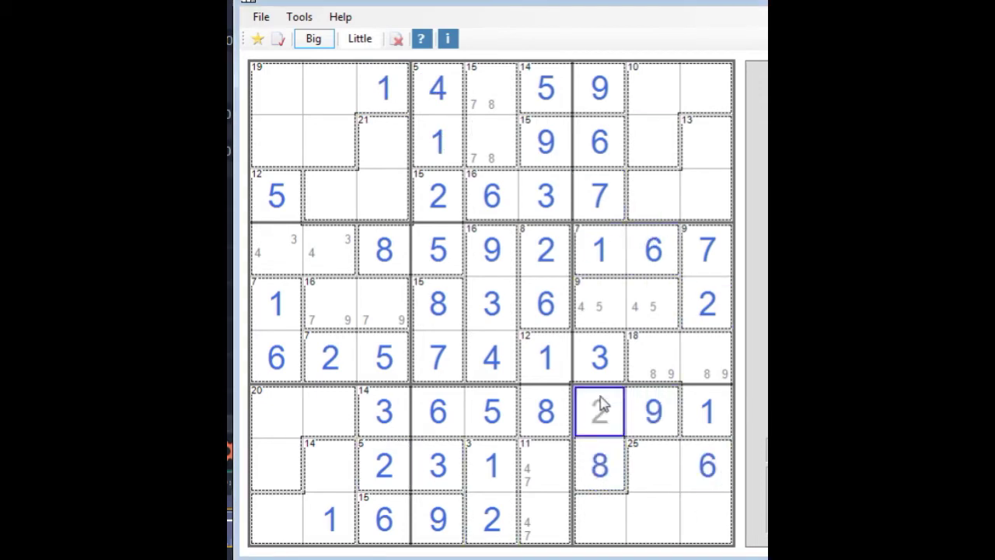
click(359, 39)
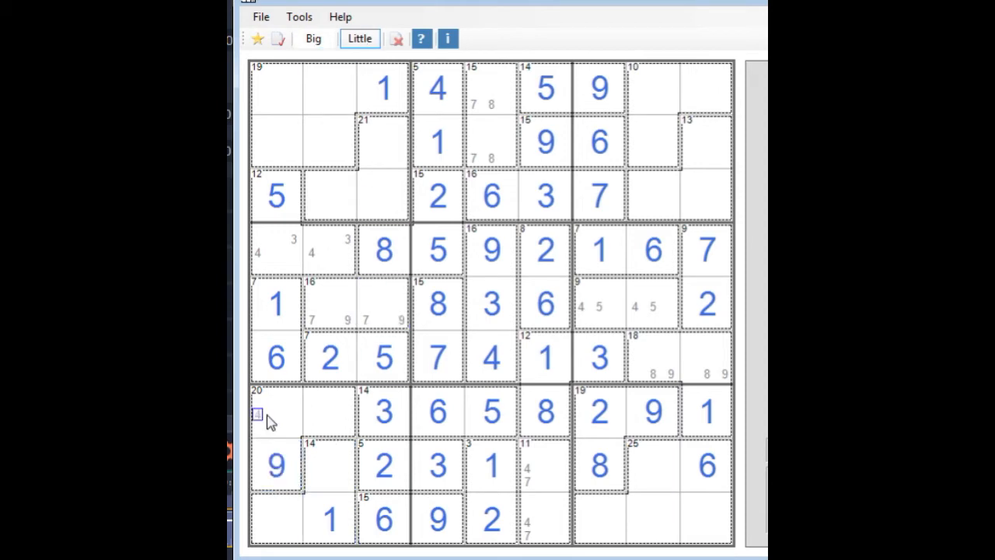
click(313, 38)
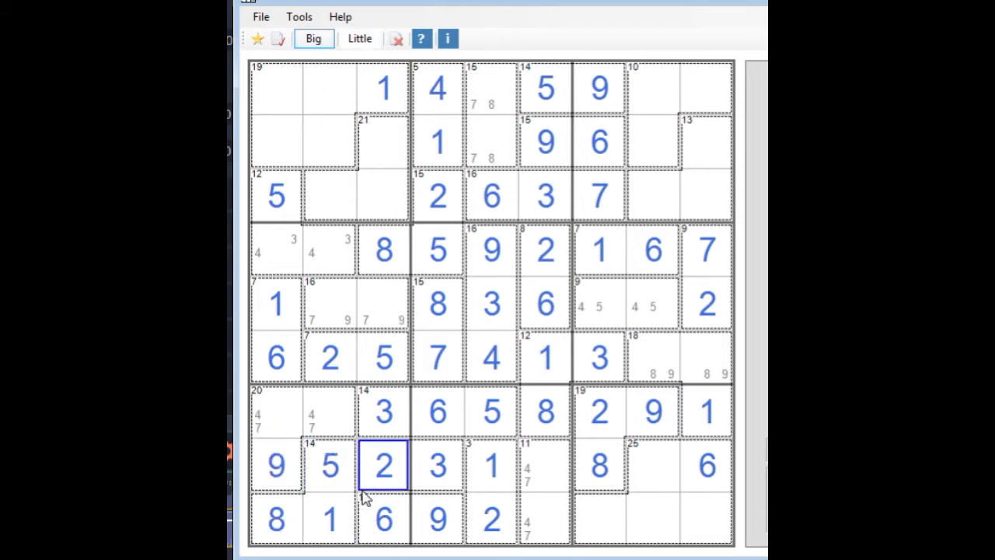
click(436, 141)
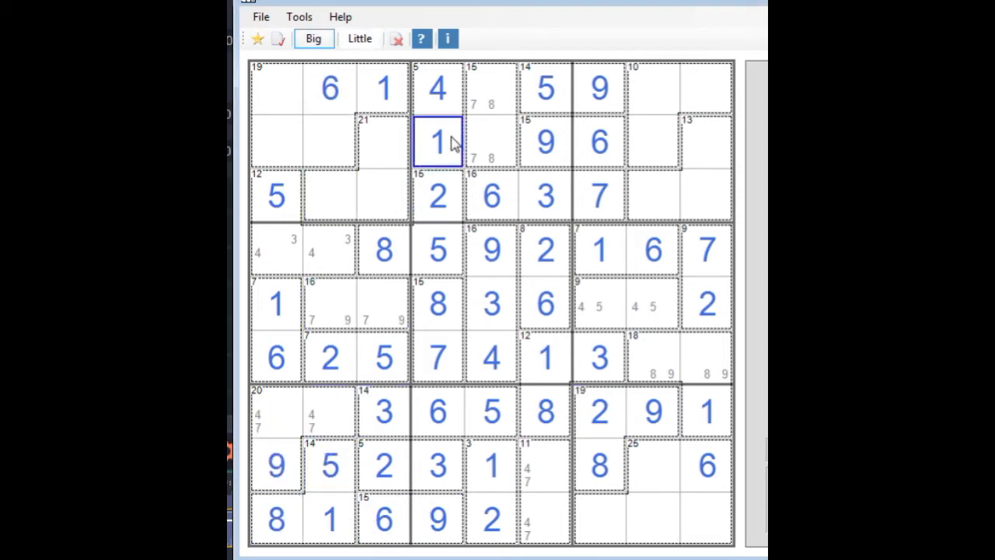